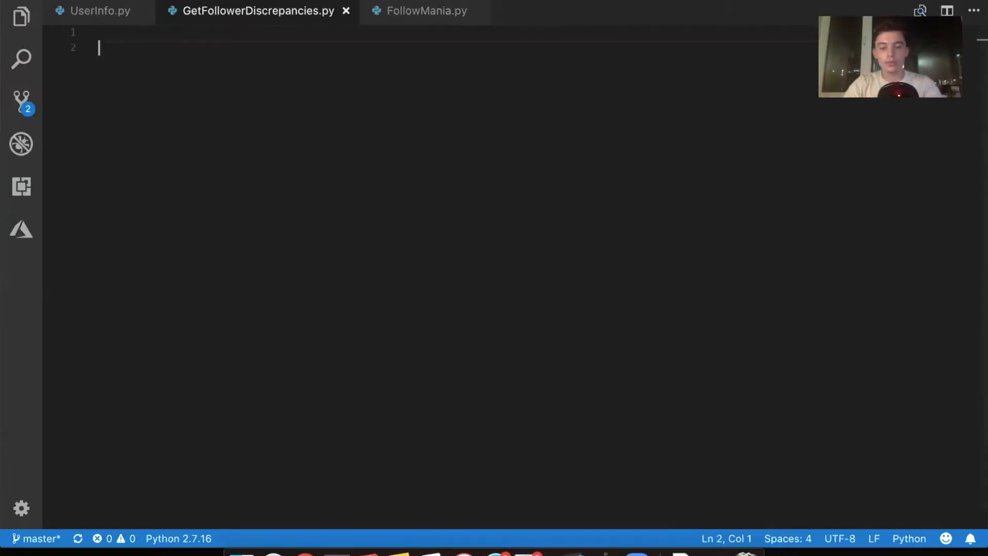
- Write empty username/password variables and a __main__() printing "Goodbye, world!", then call __main__()
text(username = ')
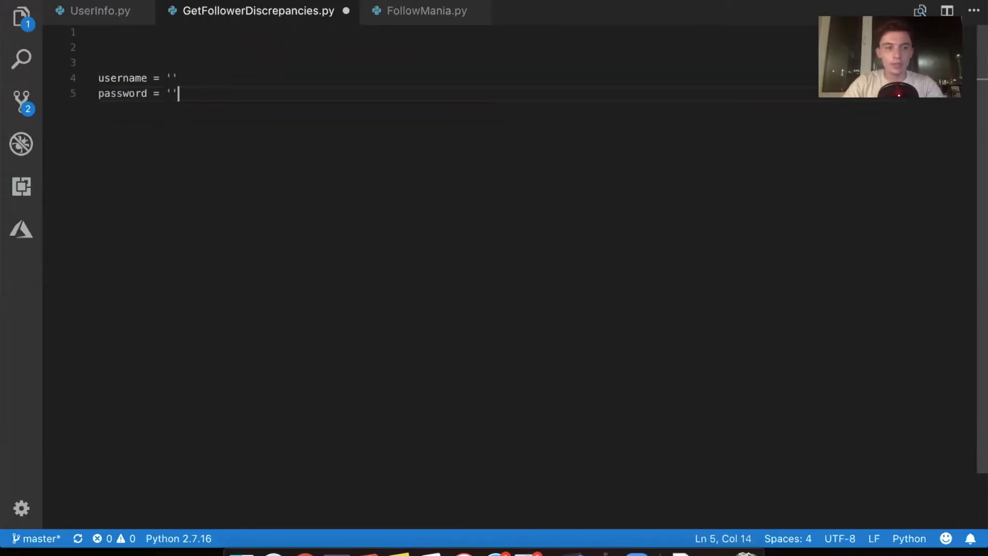
text(def)
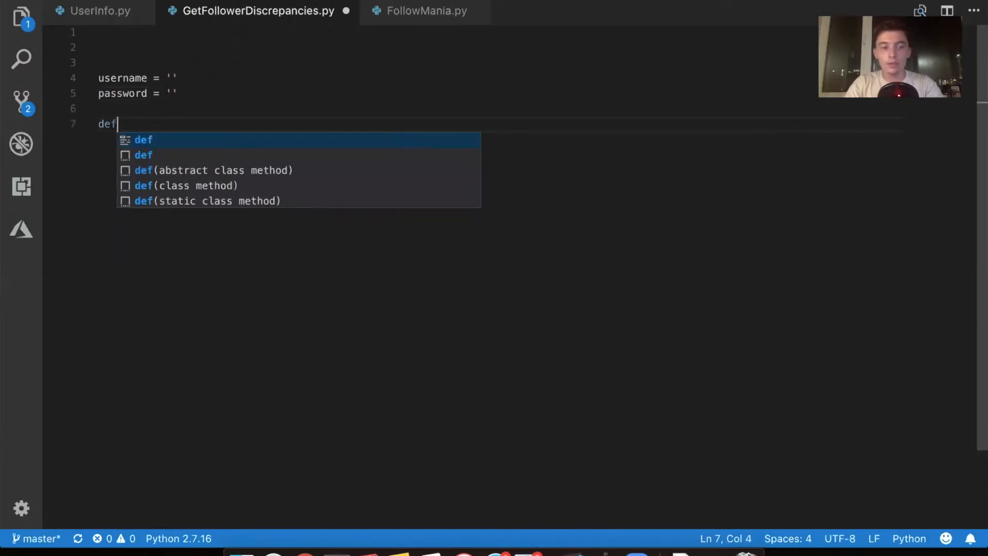
text(__main__():)
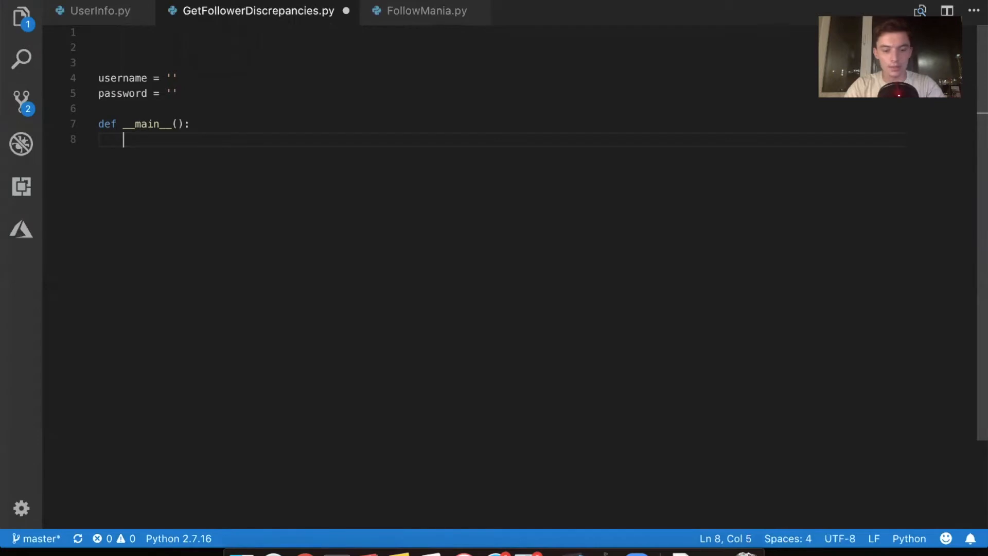
text(print)
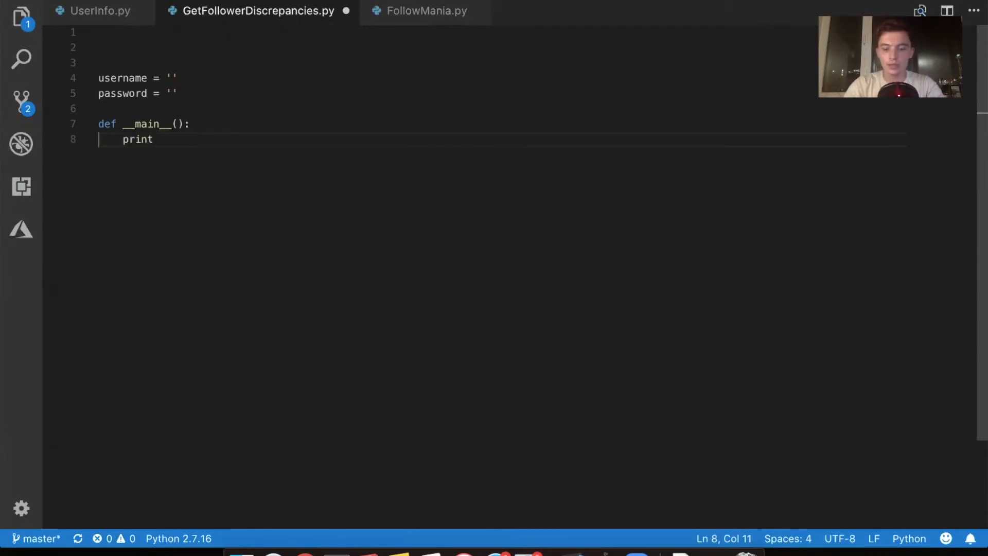
text(("Goodybye"))
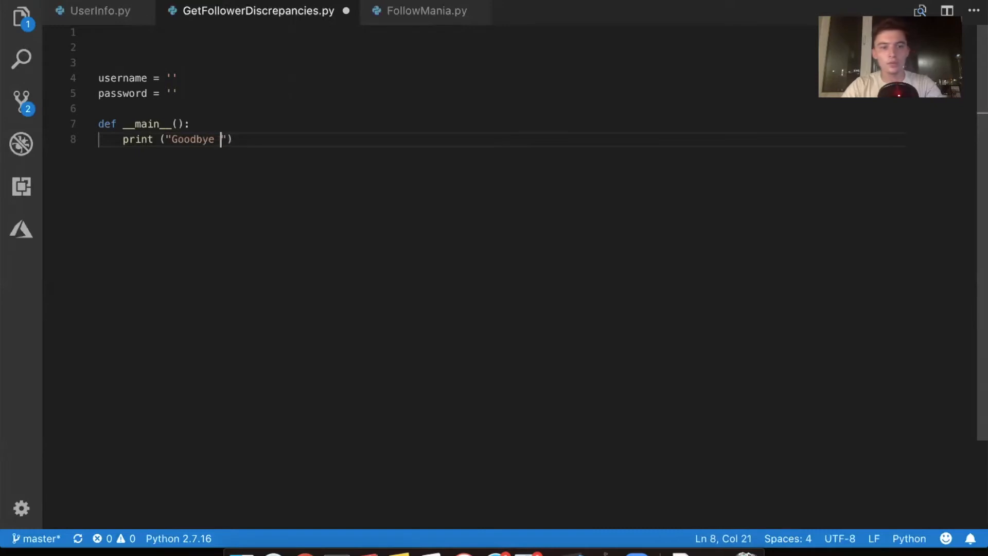
text(,)
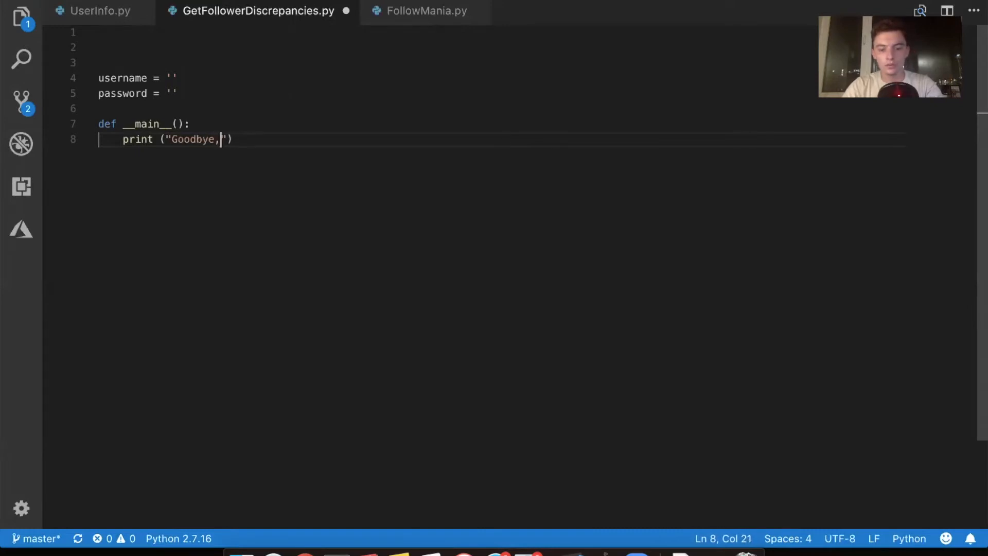
text(world!)
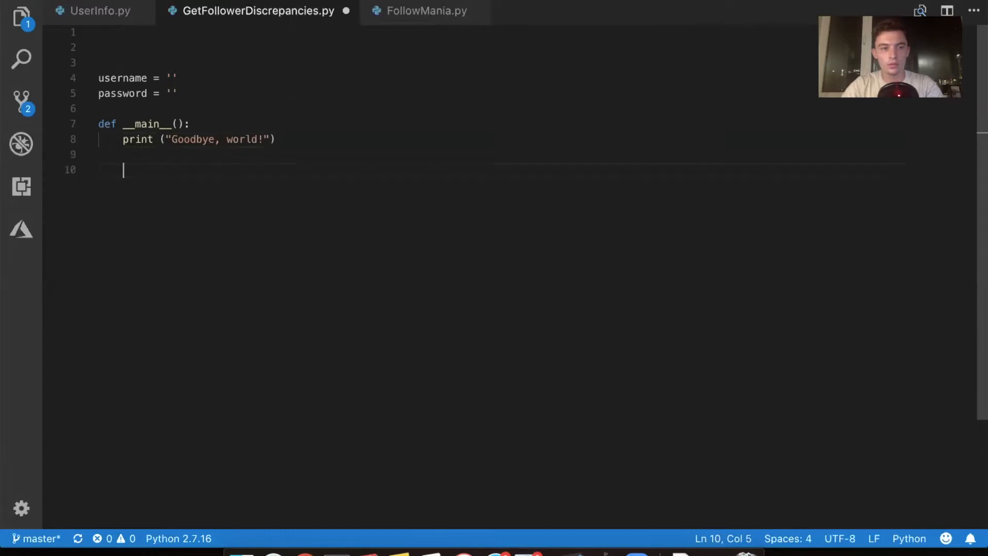
text(__main__()
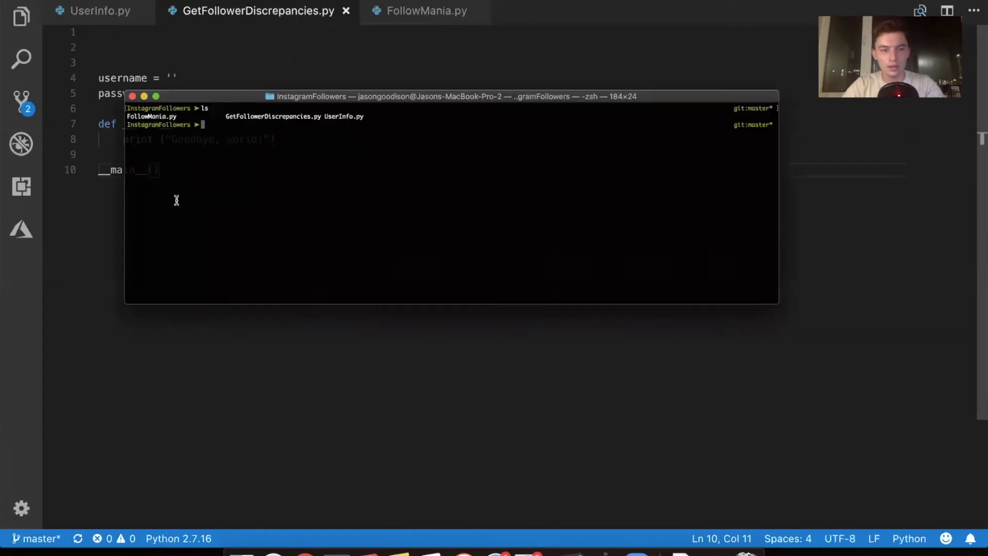
- Run python3 GetFollowerDiscrepancies.py from the project folder
text(python3 GetFollowerDiscrepancies.py)
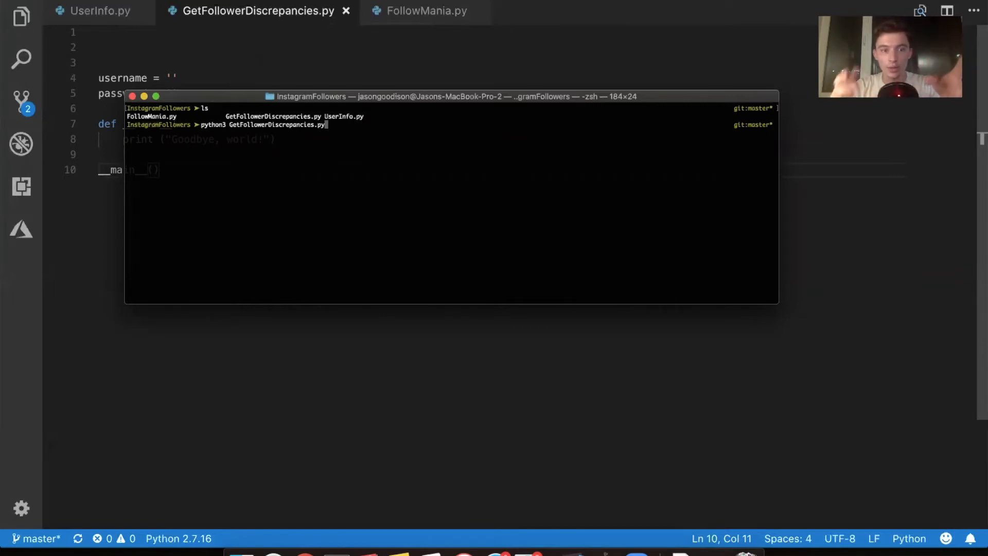
key(enter)
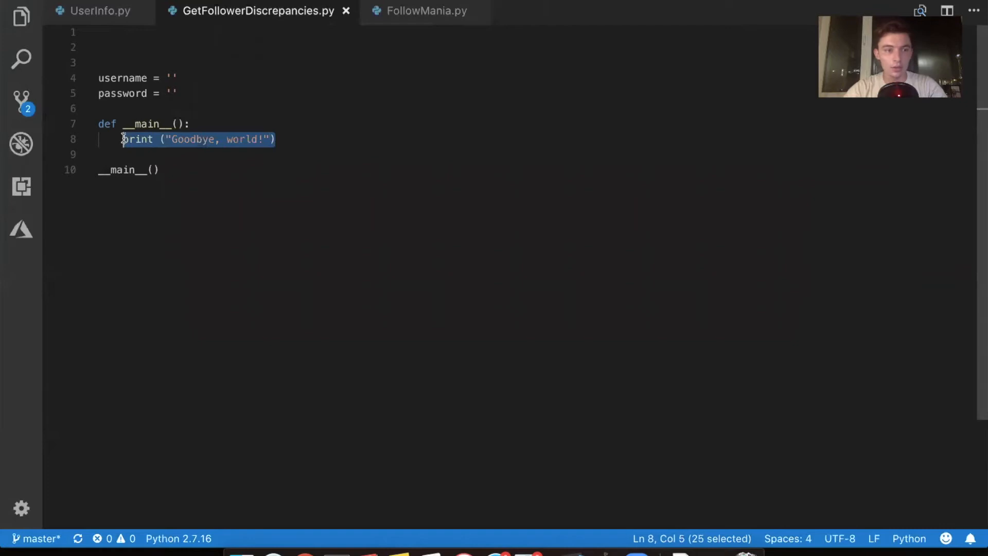
- Replace the print line with driver = webdriver.Chrome(ChromeDriverManager.install())
key(Delete)
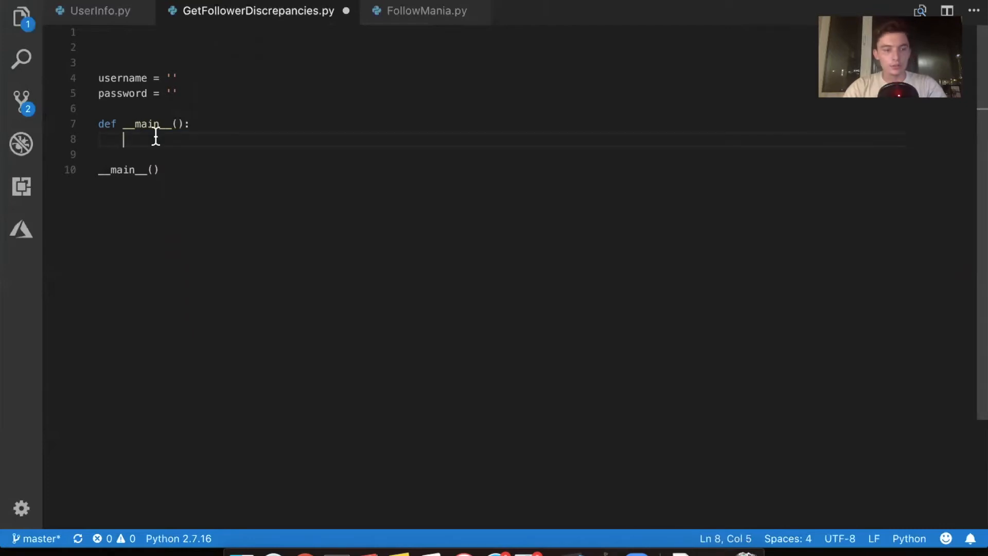
text(driver =)
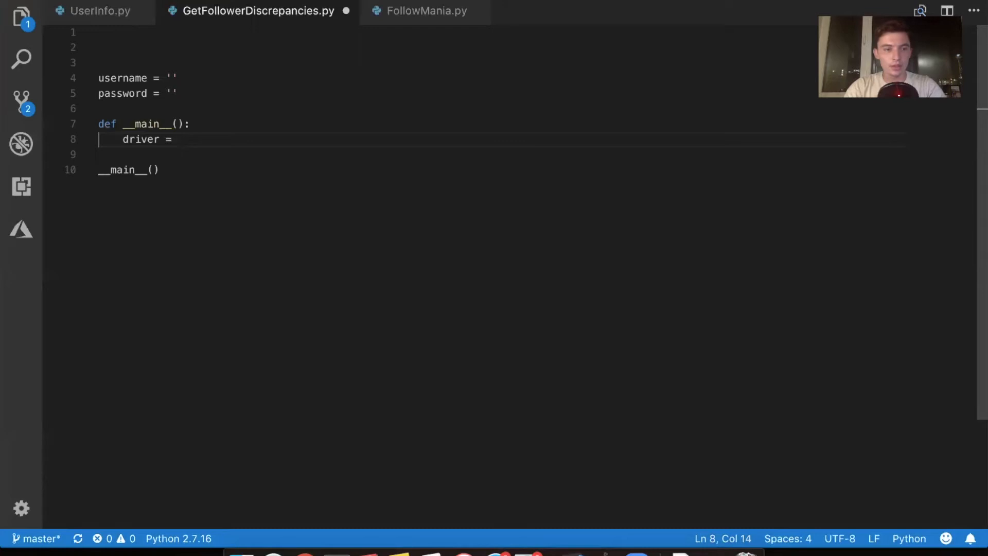
text(webdriver.chrome)
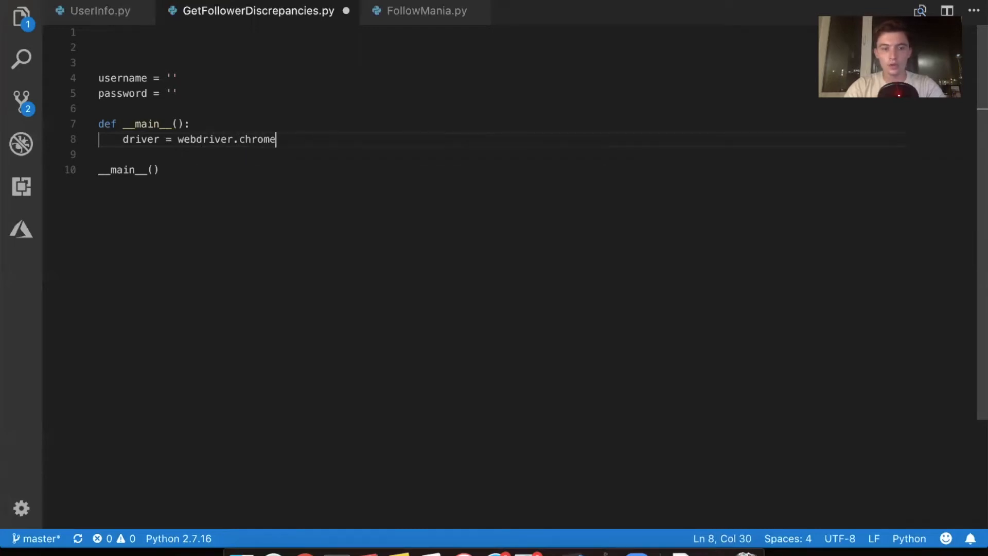
key(backspace)
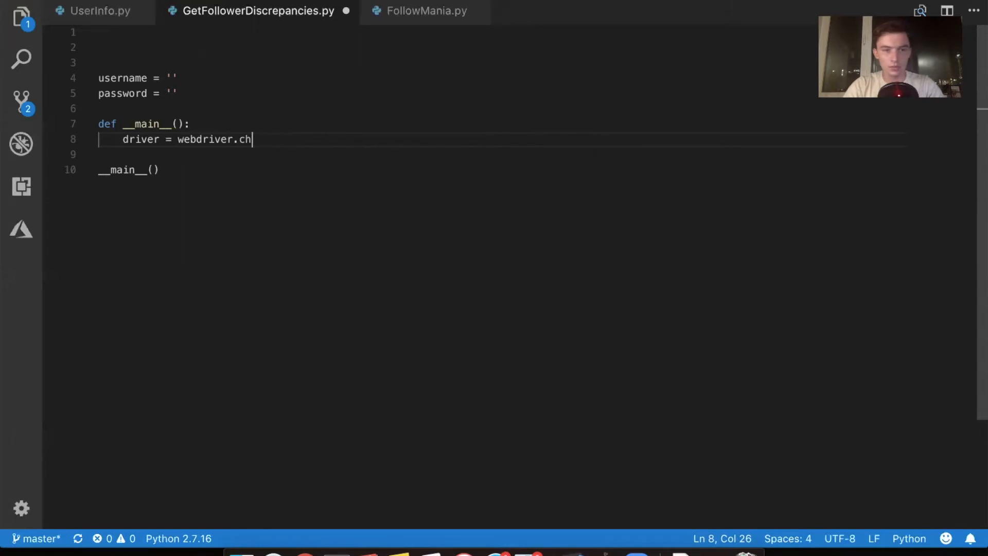
text(rome())
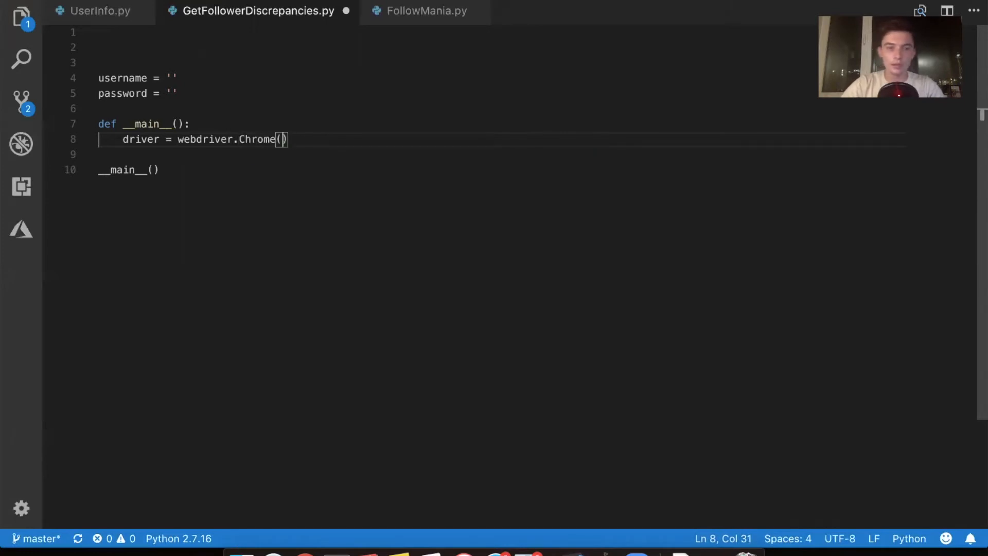
text(Chrome)
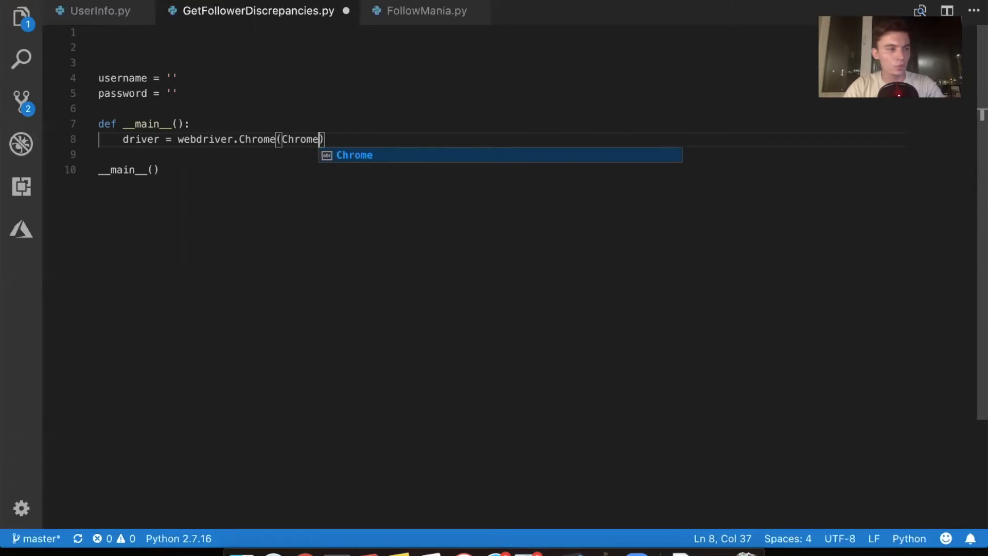
text(DriverManager.o)
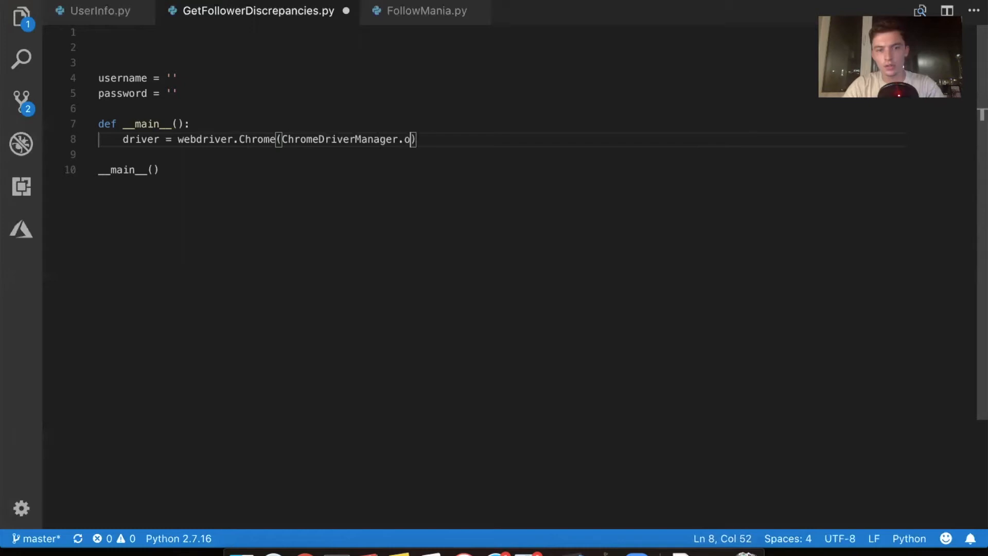
text(nstall())
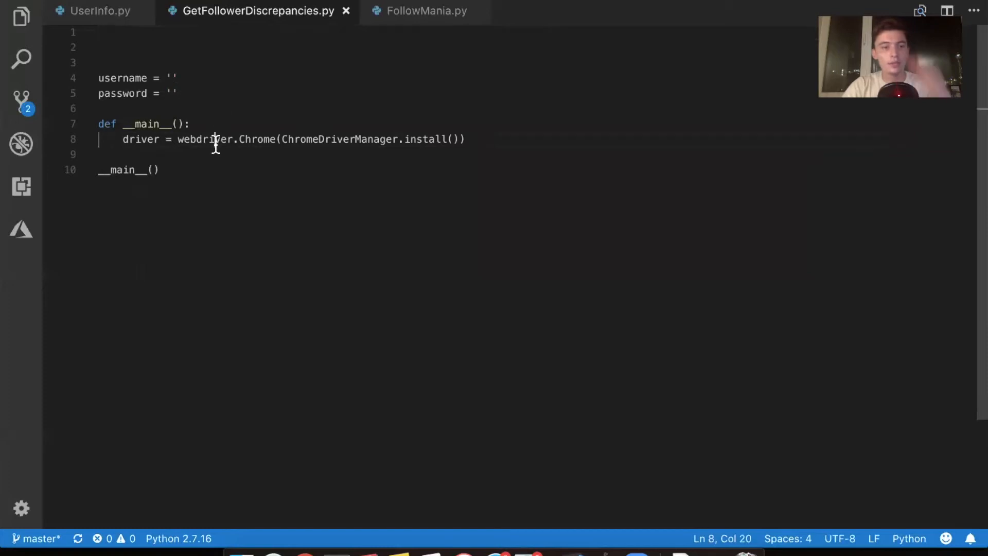
double_click(205, 139)
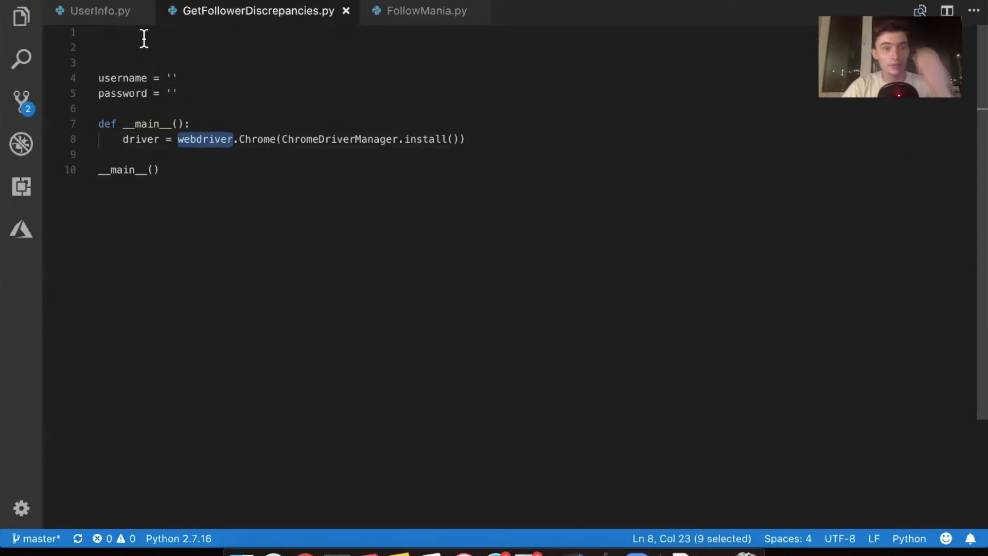
- Add 'from selenium import webdriver' as line 1, followed by a blank line
text(from selenium import)
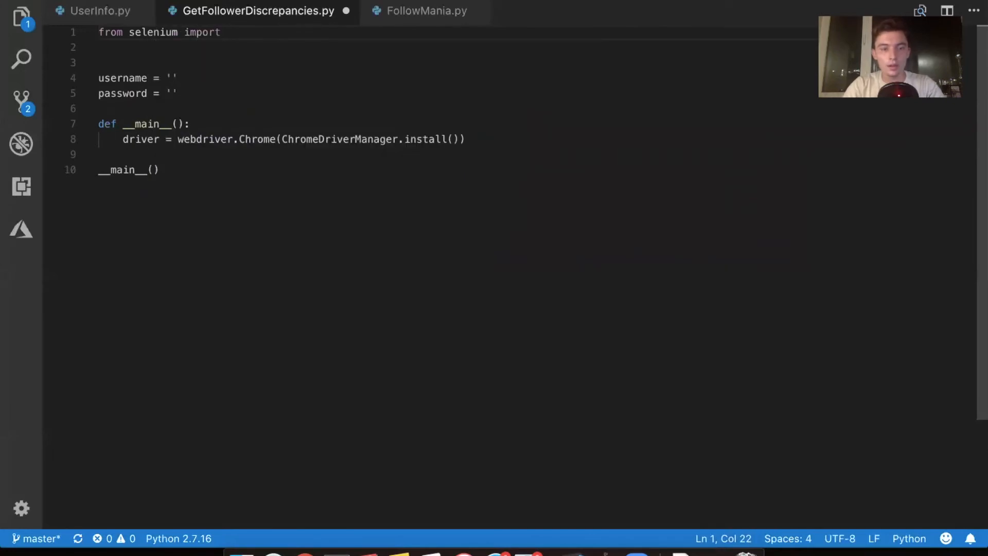
text(webdriver)
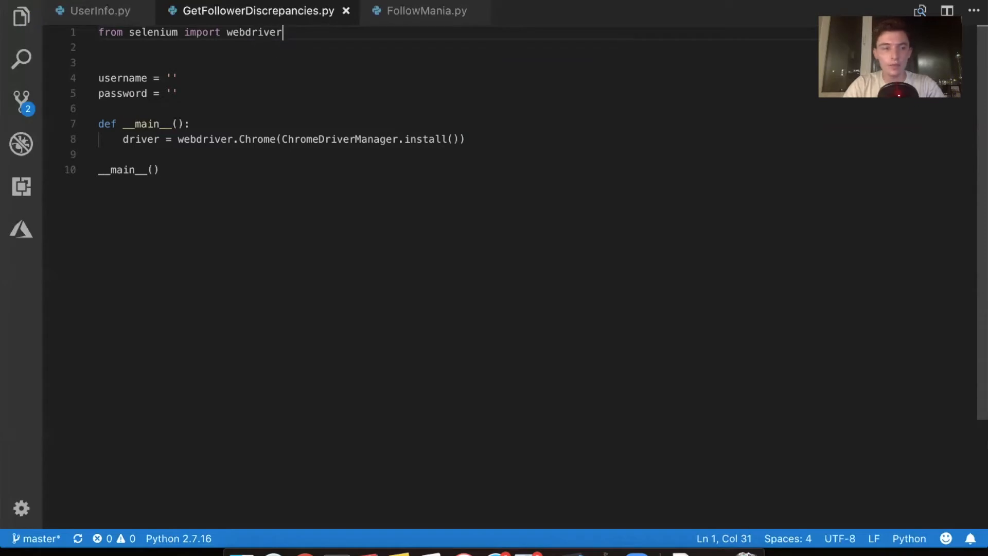
key(enter)
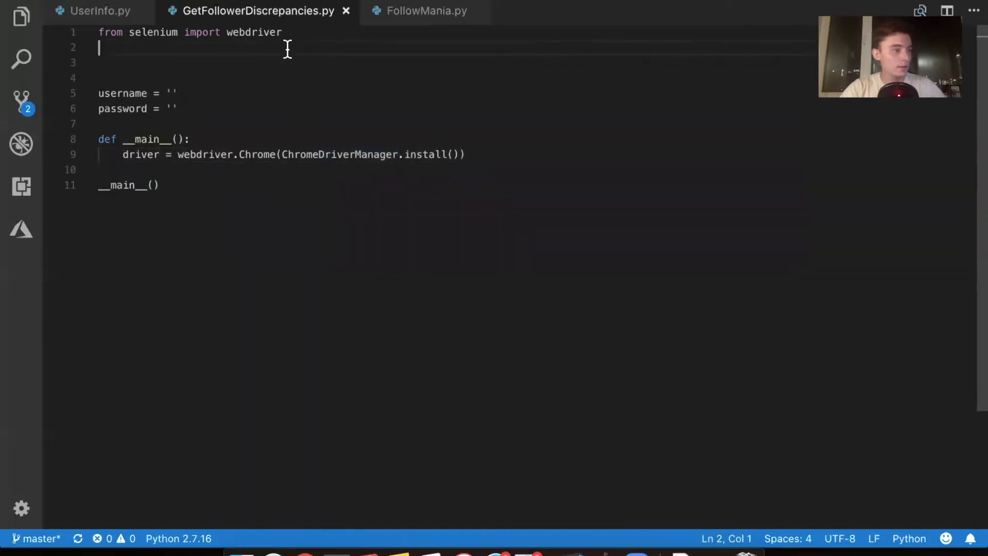
double_click(152, 32)
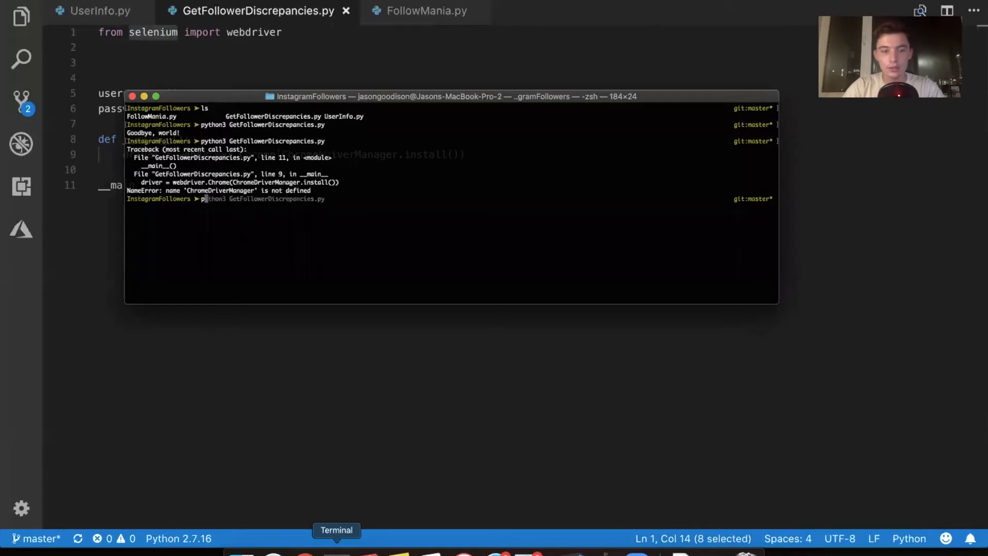
- Run pip install webdrivermanager, which reports the package is already satisfied
text(pip install webdrivermanager)
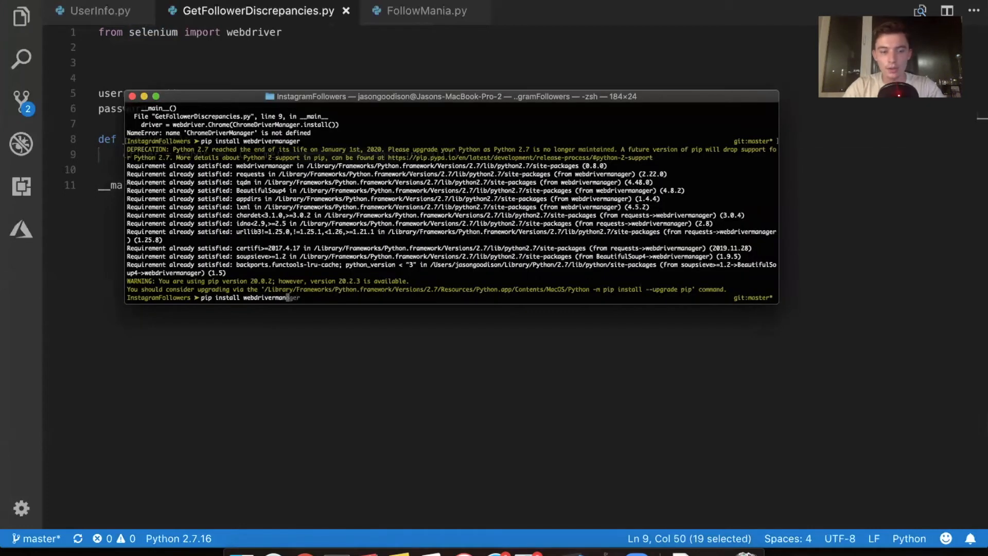
text(selenium)
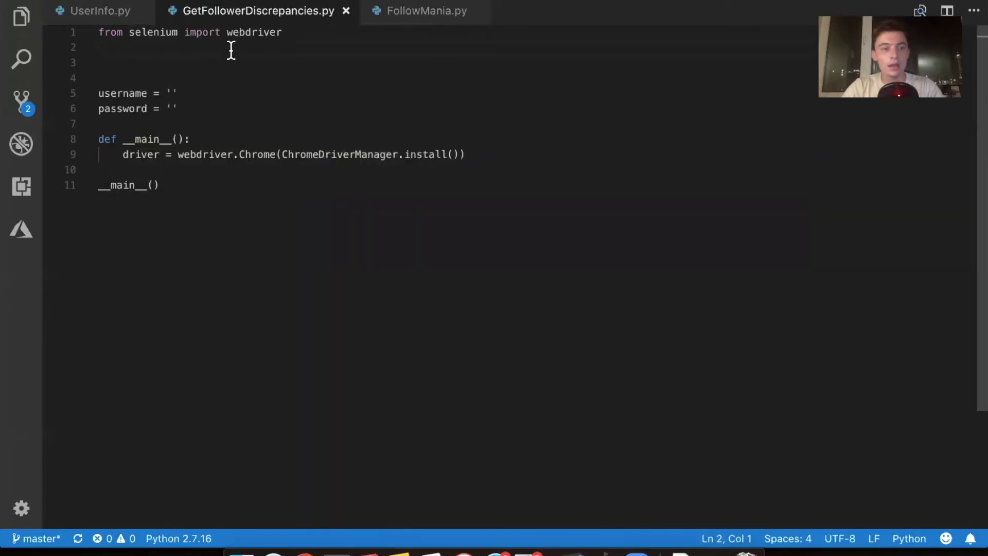
- Add 'from webdriver_manager.chrome import ChromeDriverManager' on line 2 and rerun the script
text(from)
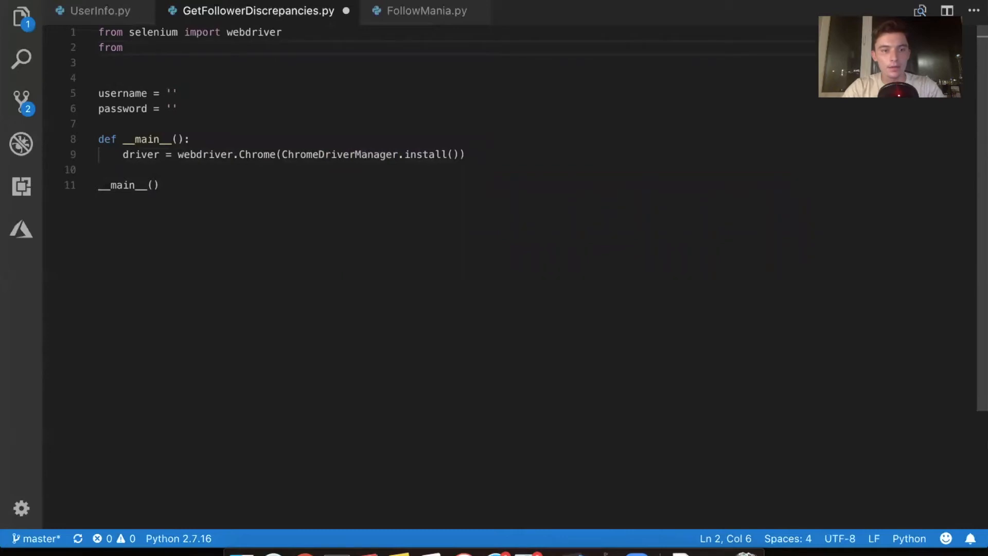
text(webdriver_manager.)
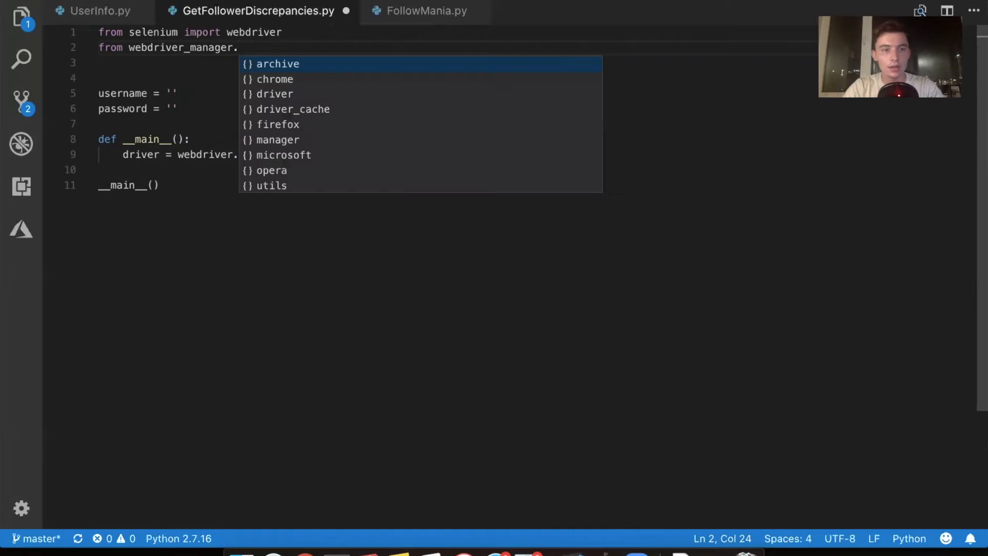
text(chrome)
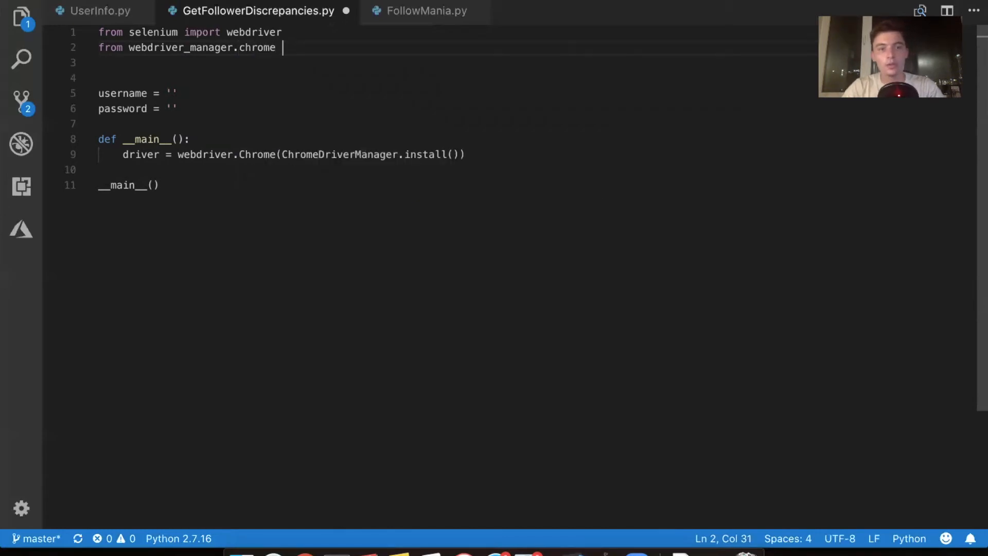
text(import ChromeDriverManager)
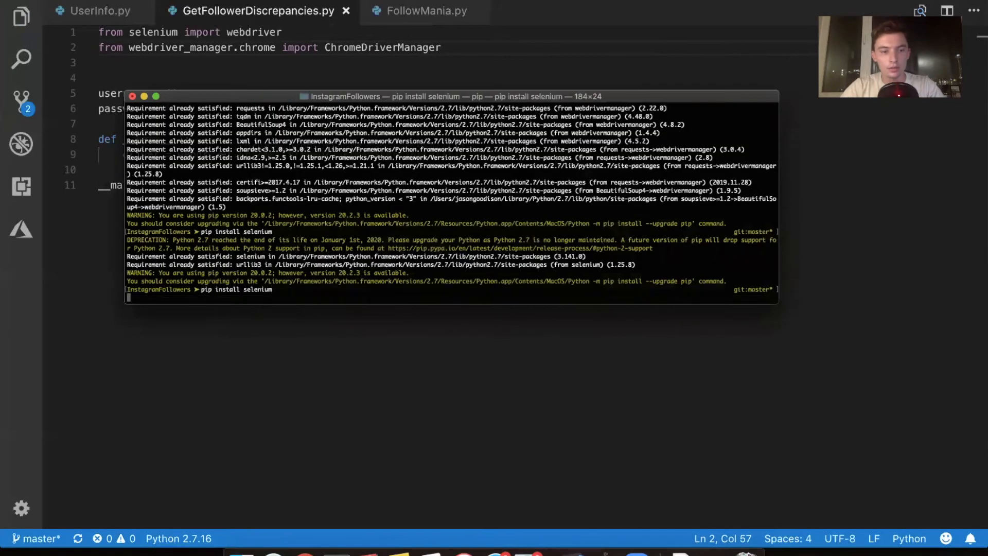
text(python3 GetFollowerDiscrepancies.py)
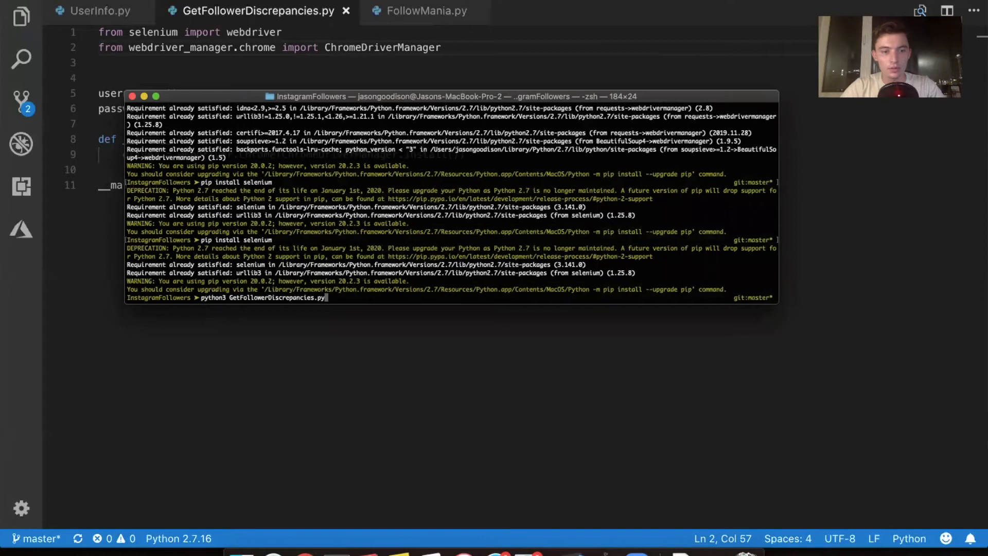
key(enter)
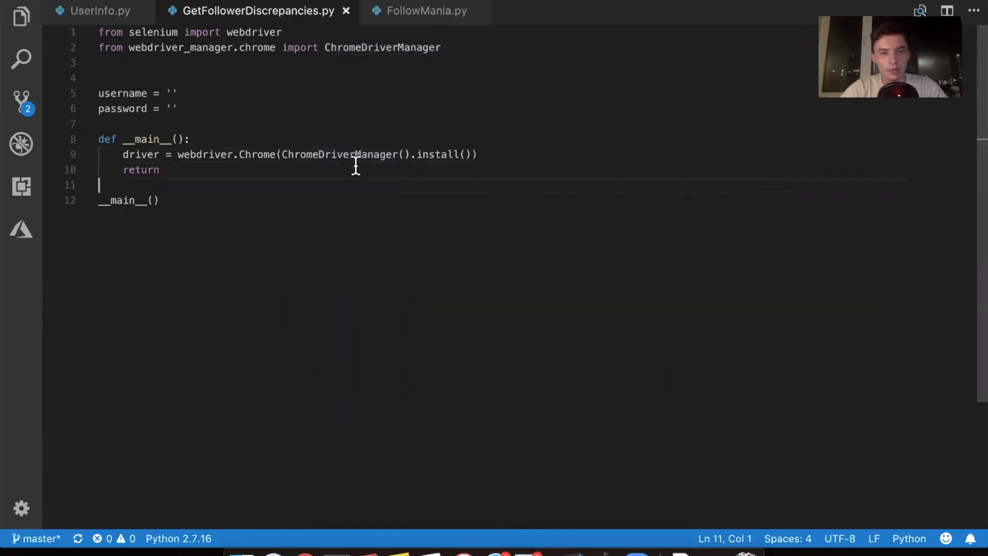
double_click(337, 154)
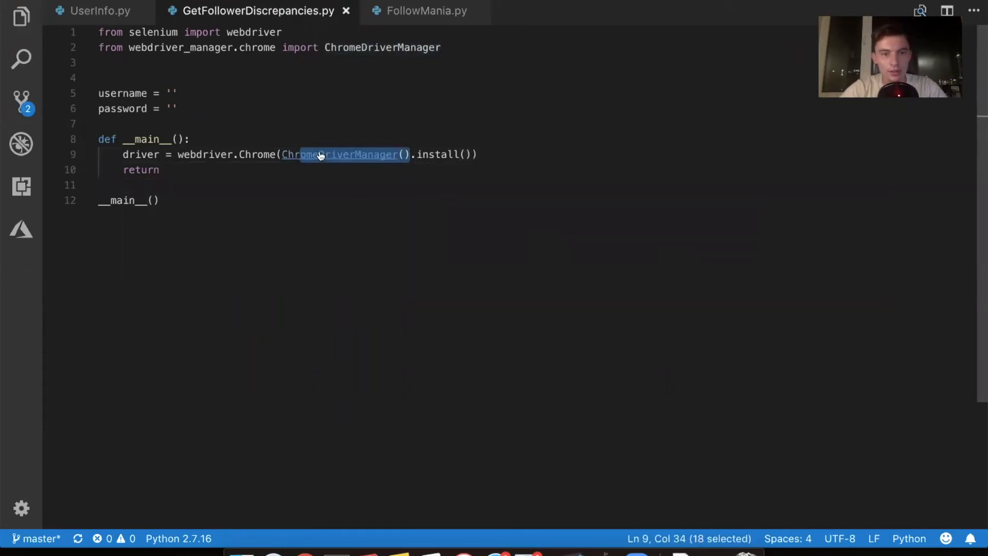
mouse_move(340, 155)
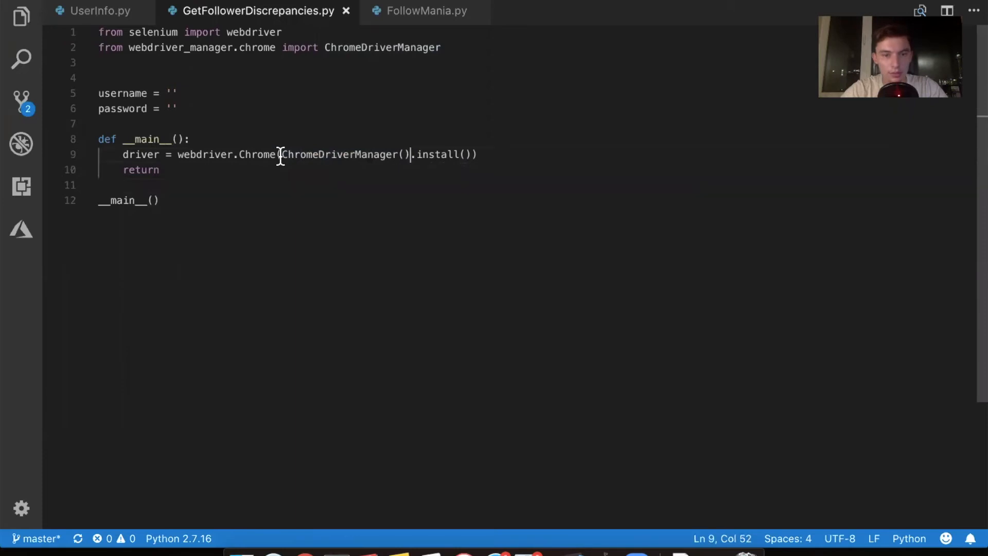
key(cmd+tab)
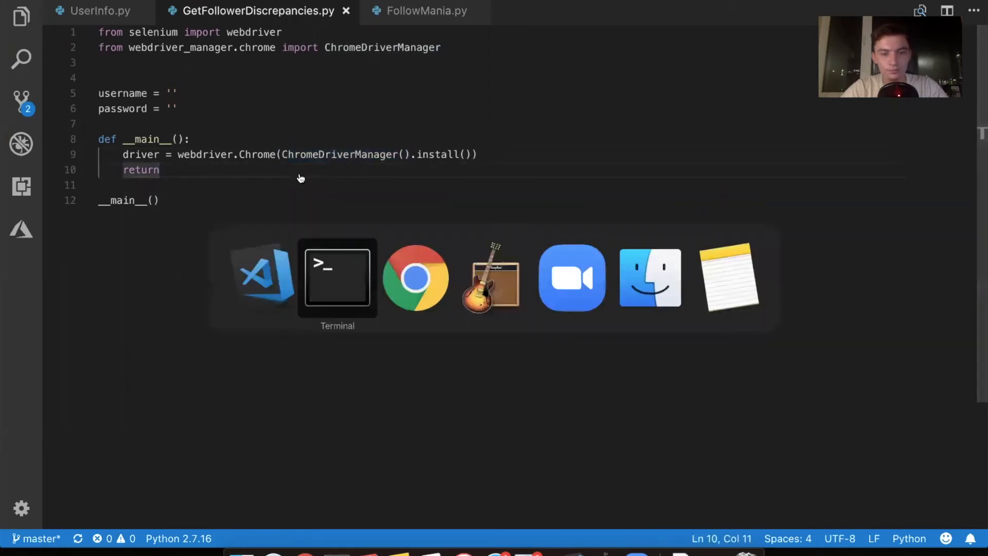
click(337, 277)
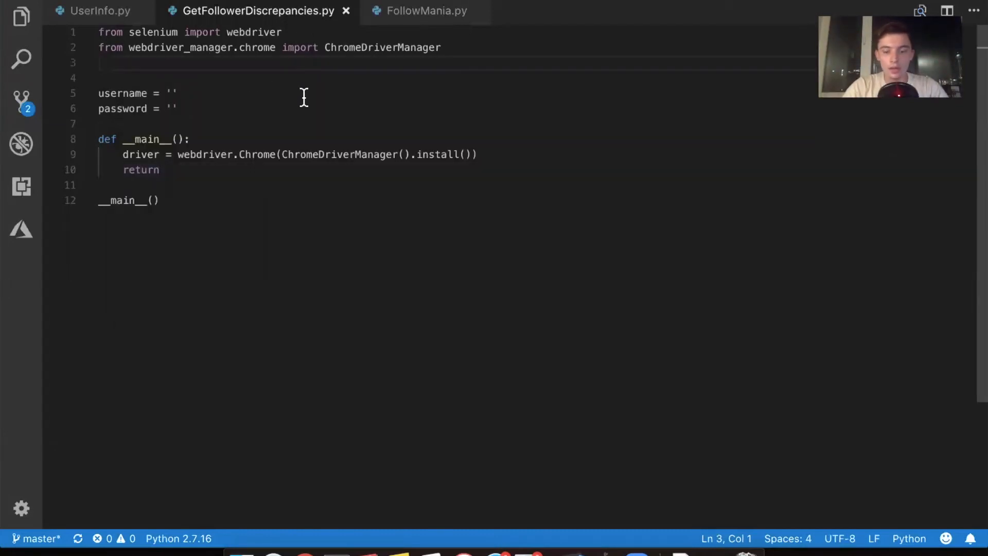
- Add 'import time' on line 3 and time.sleep(10) after the webdriver.Chrome line
text(import t)
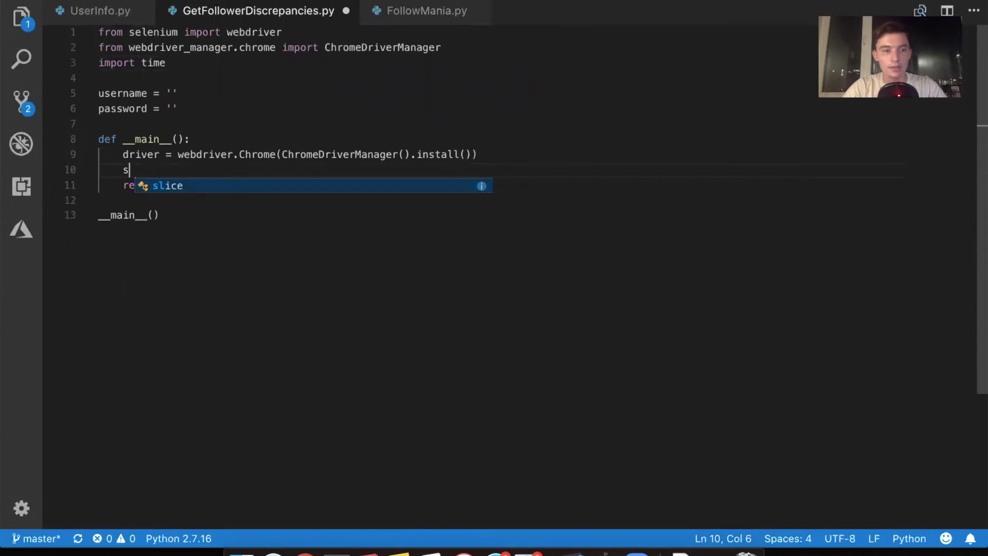
text(ime.s)
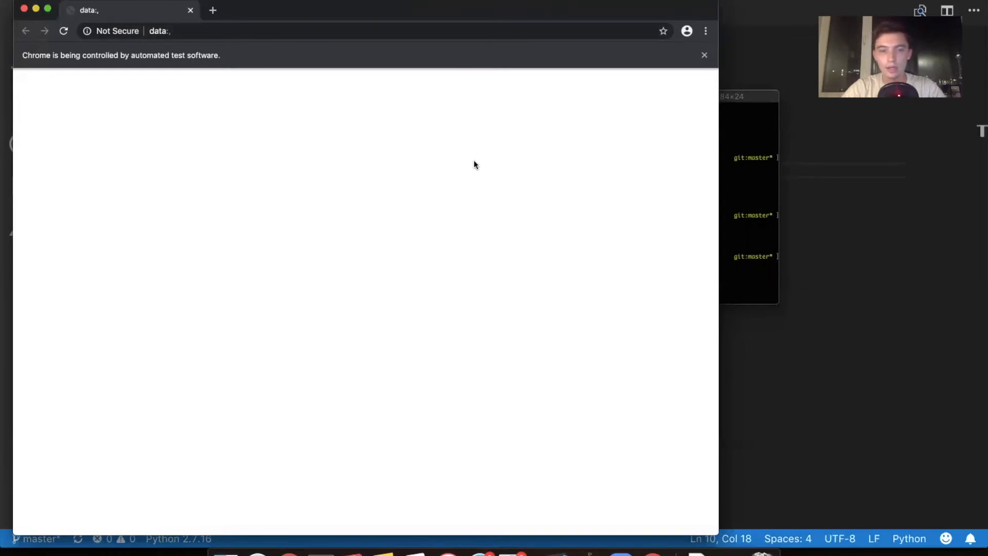
mouse_move(167, 48)
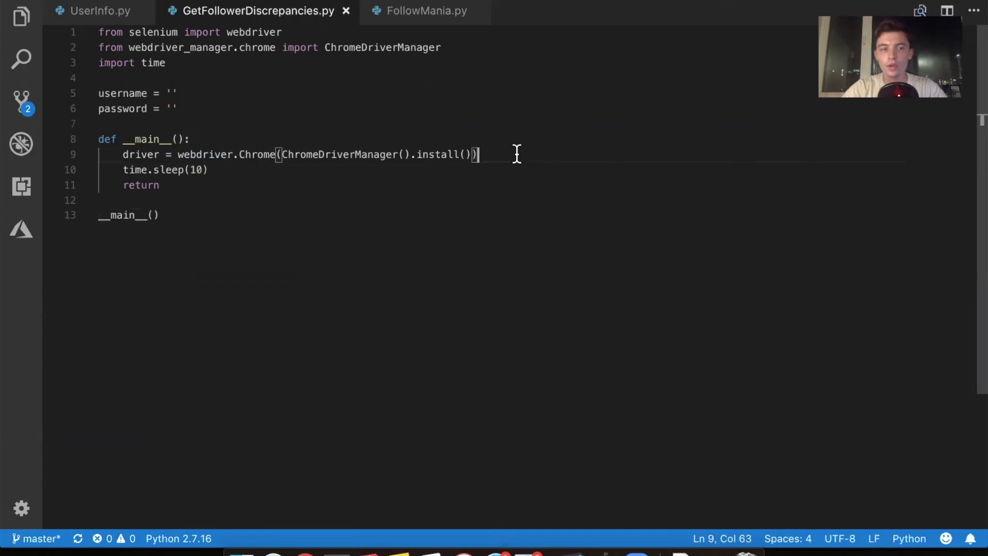
text(driver)
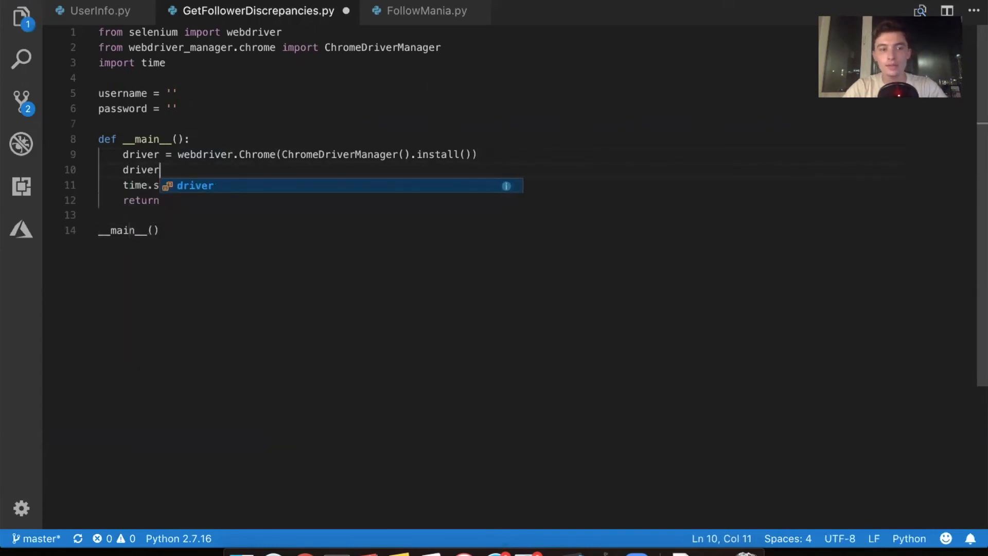
text(.)
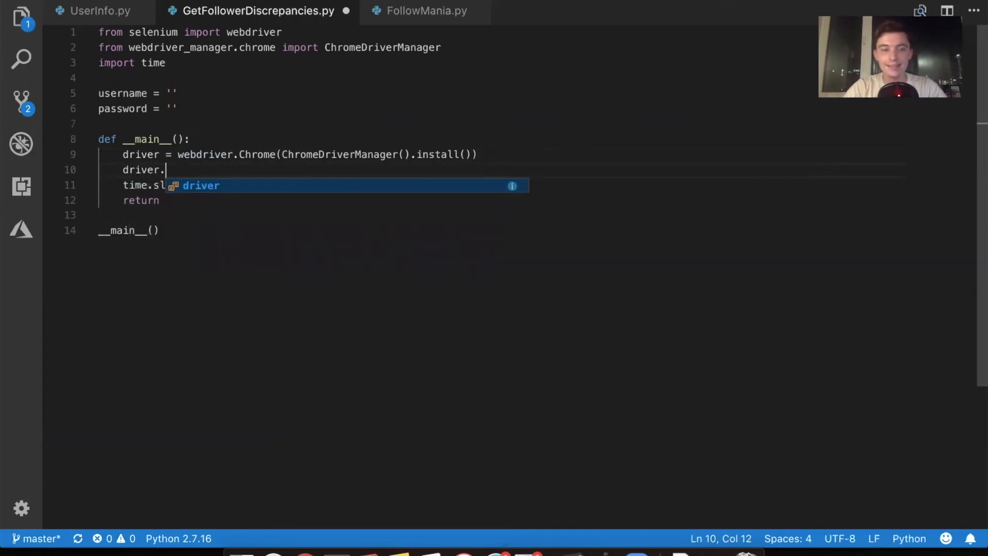
text(get()
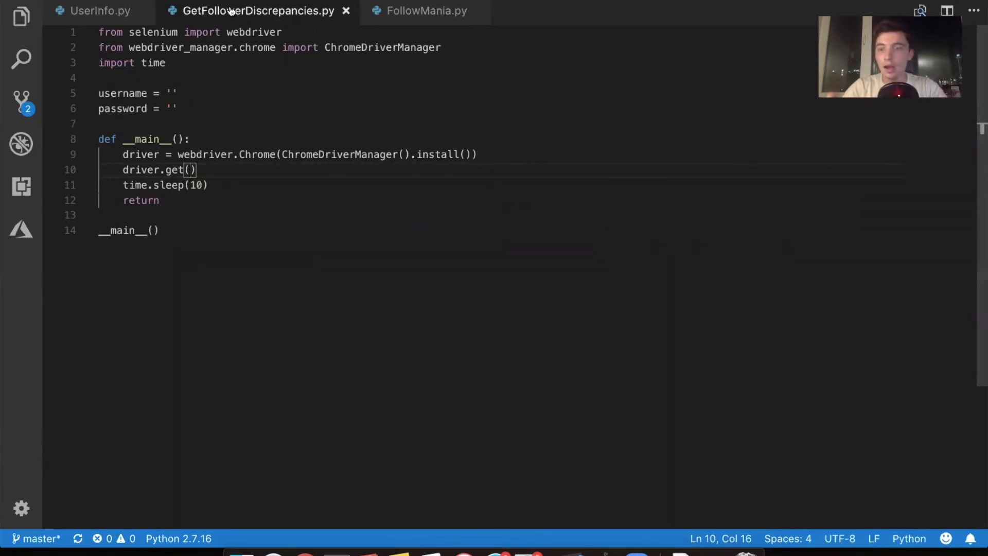
text('')
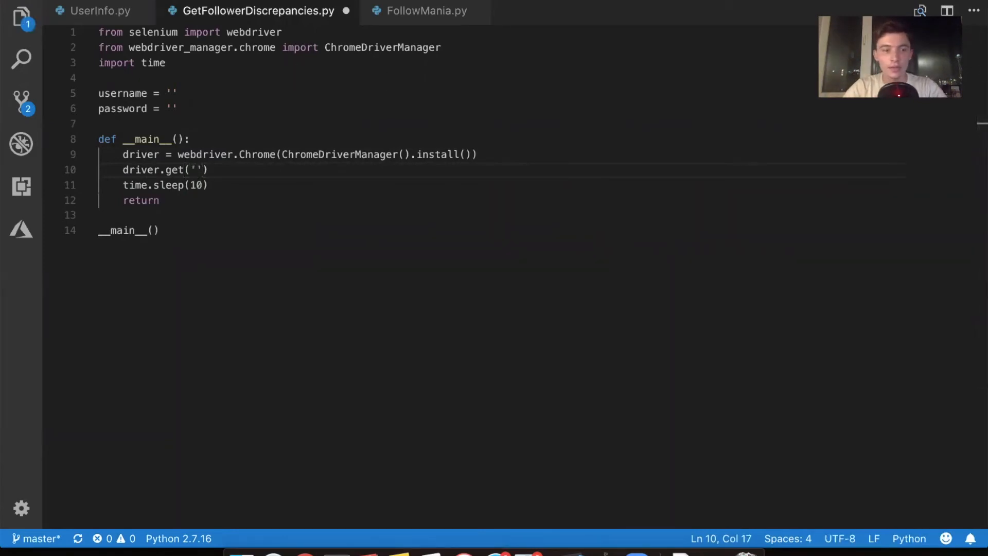
text(https://www.instagram.com/accounts/login/?source=auth_switcher)
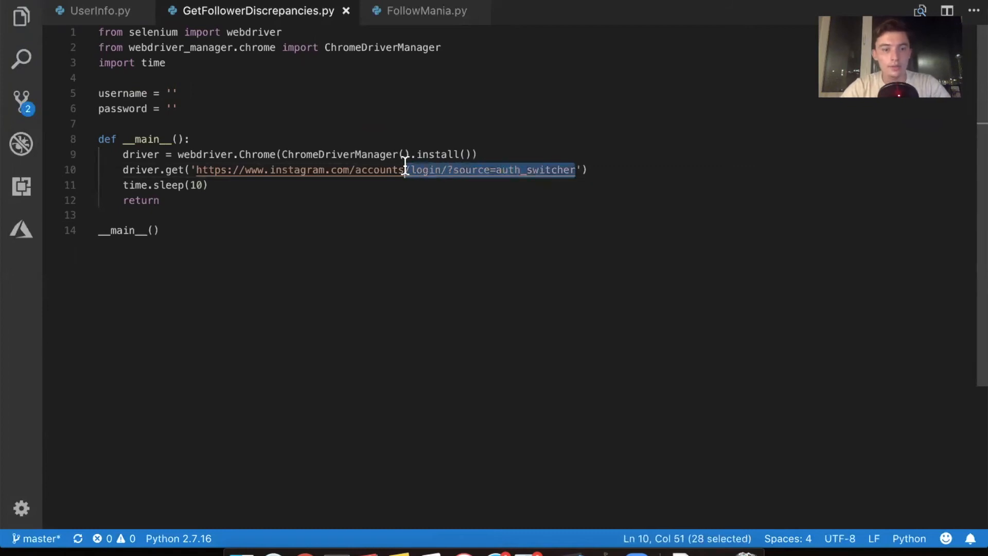
key(Delete)
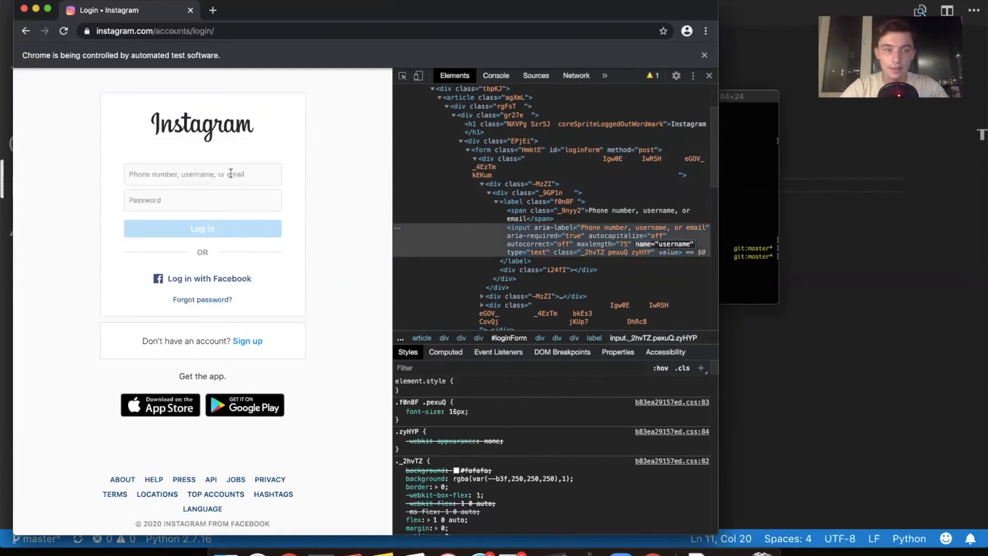
- Pick the username input in DevTools to read its name attribute, then return to VS Code
click(203, 174)
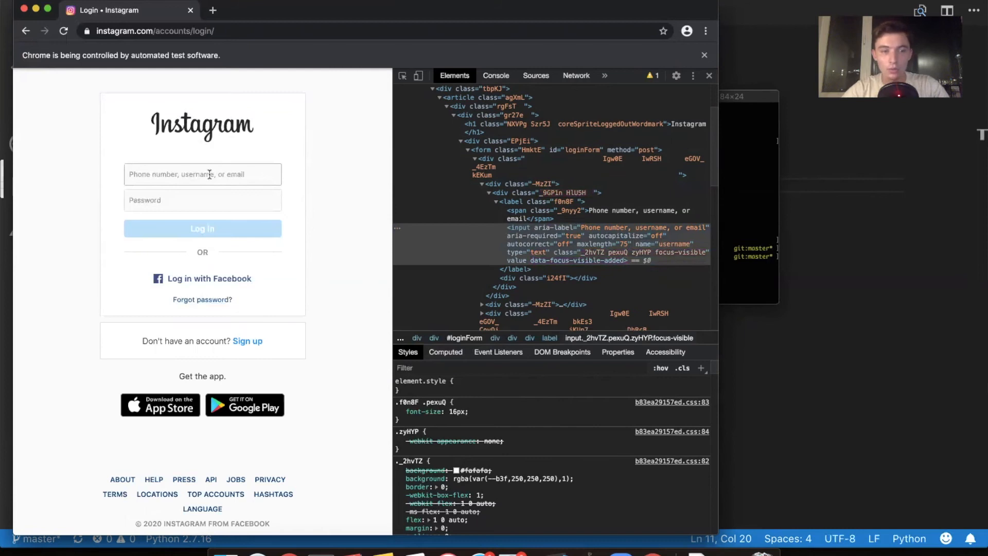
mouse_move(242, 165)
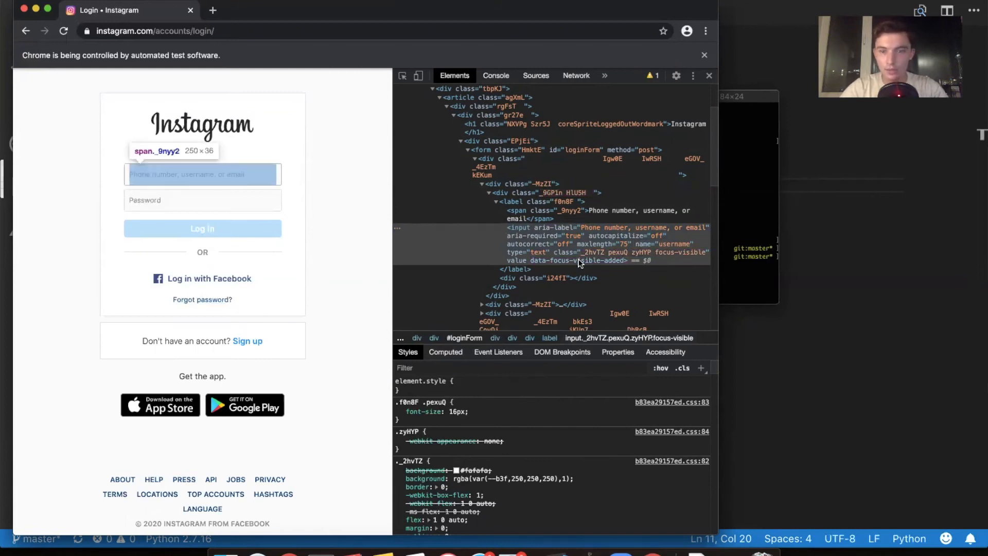
click(202, 200)
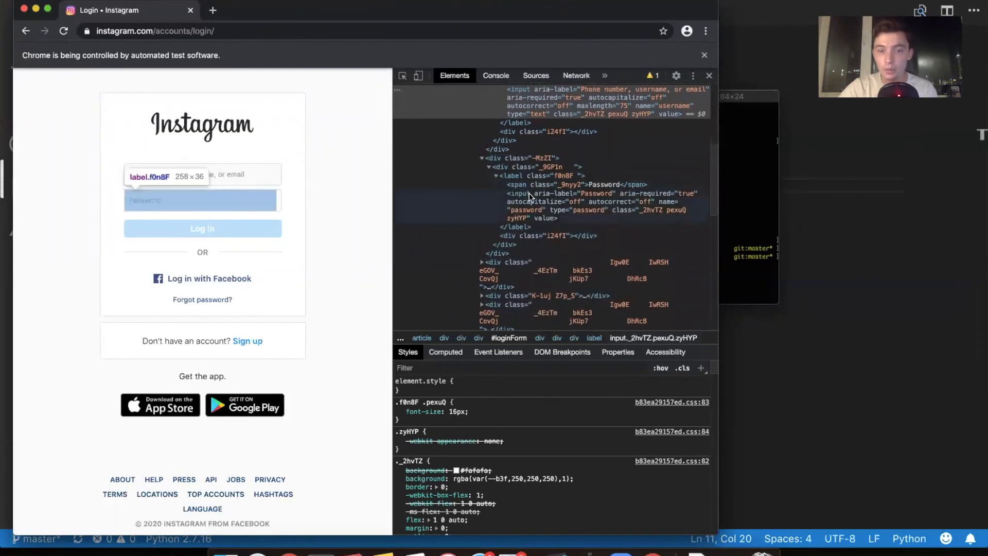
mouse_move(640, 246)
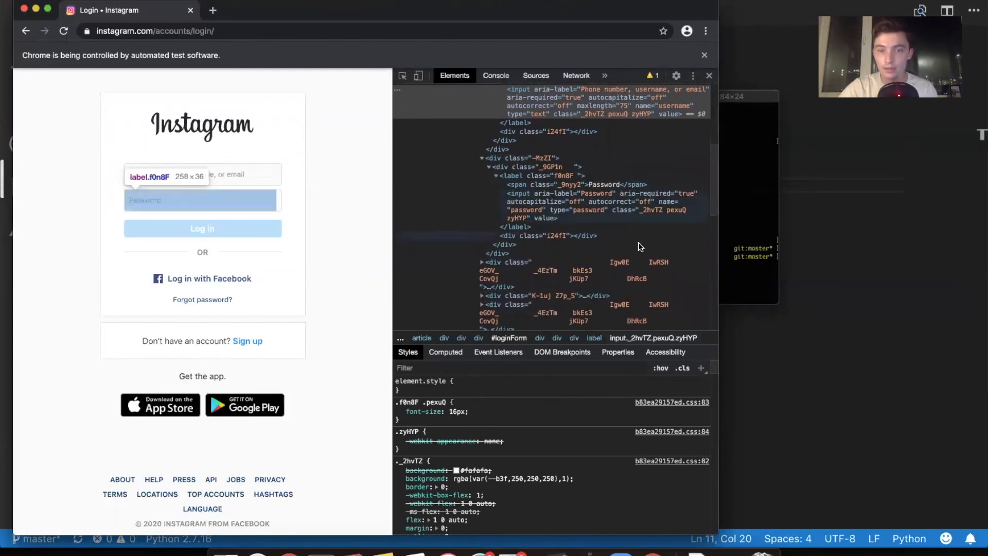
click(257, 10)
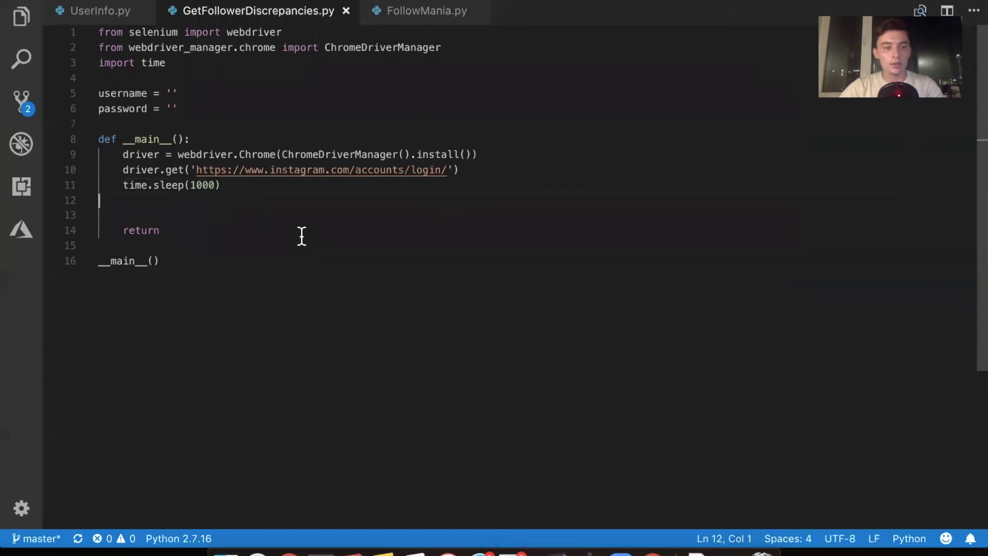
- Add driver.find_element_by_name("username").send_keys('') on a new line
text(driv)
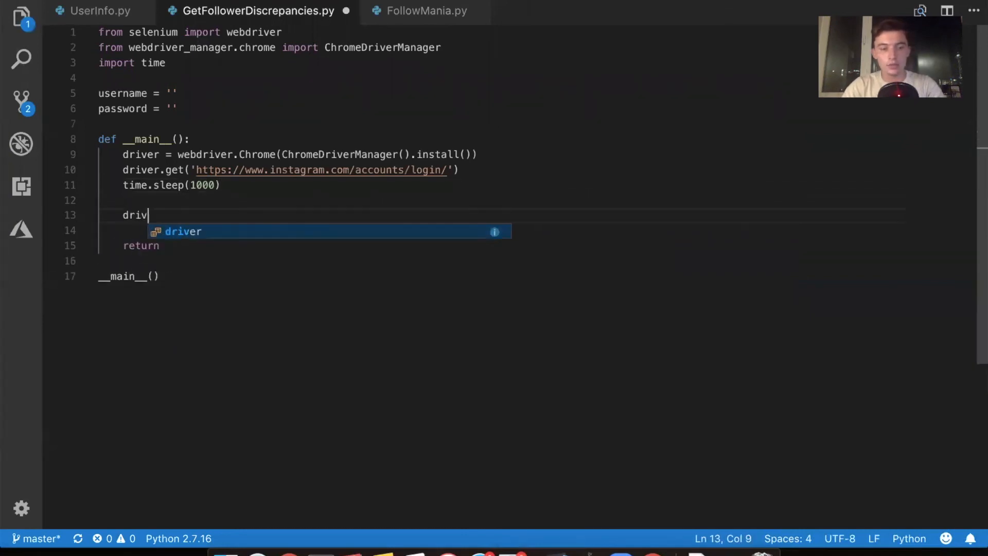
text(er.)
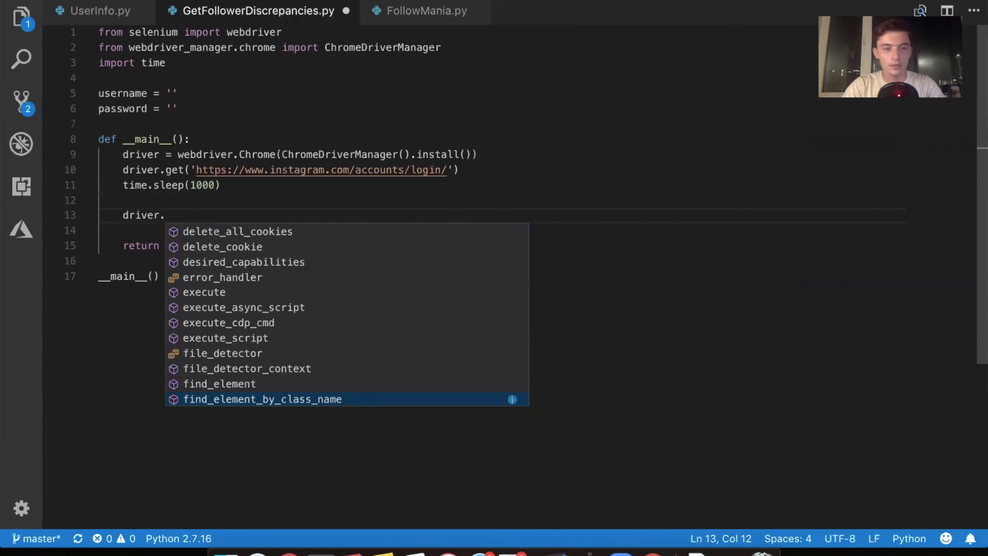
text(find_element_by_name)
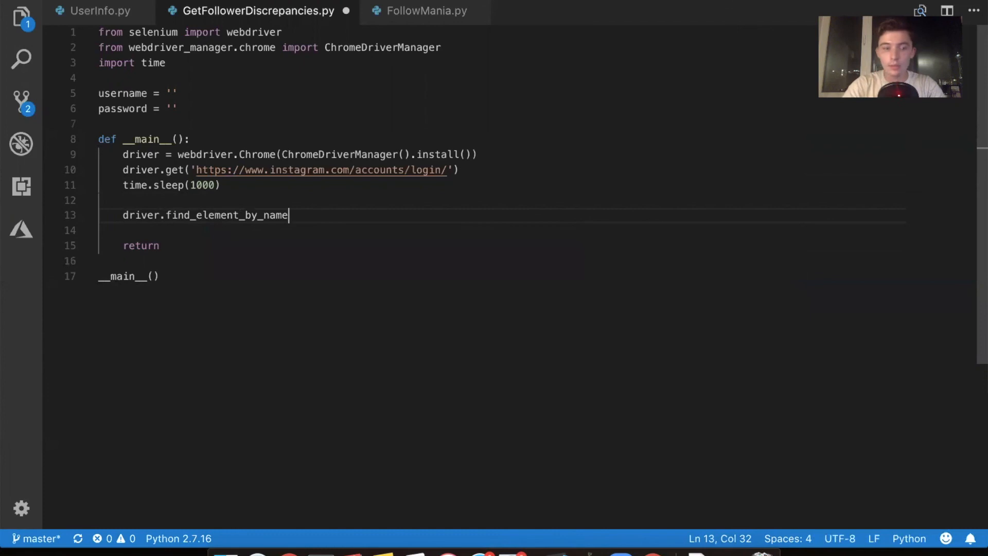
text(("username"))
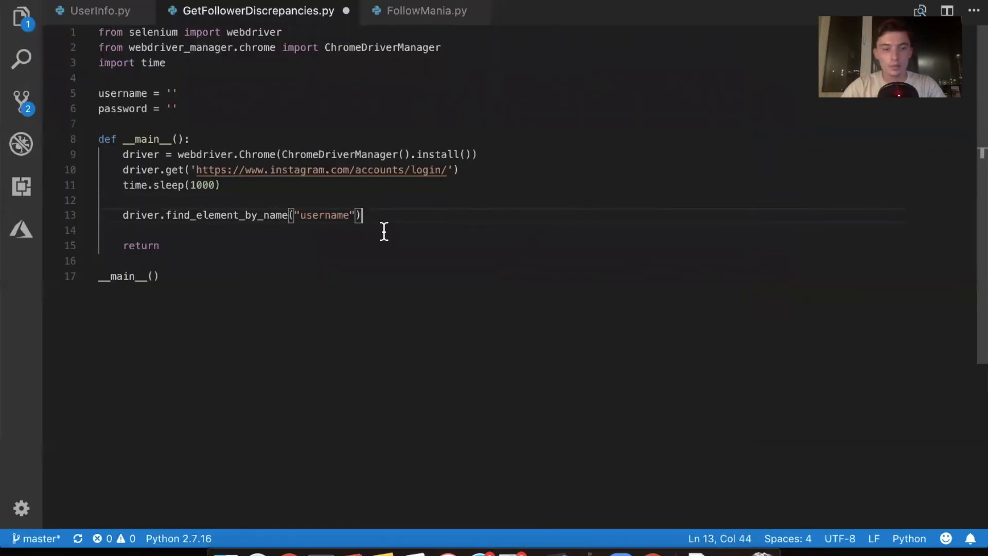
drag(362, 215, 123, 215)
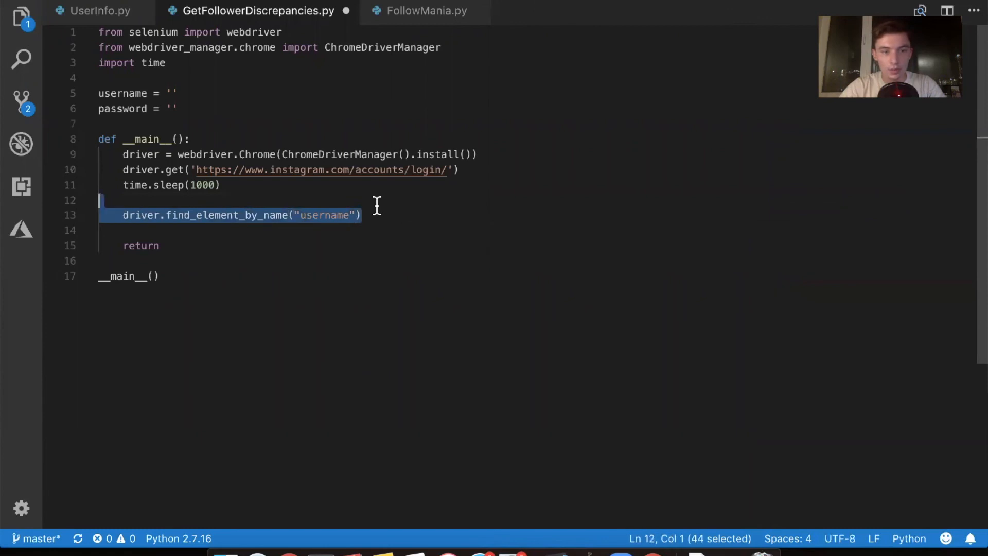
text(.s)
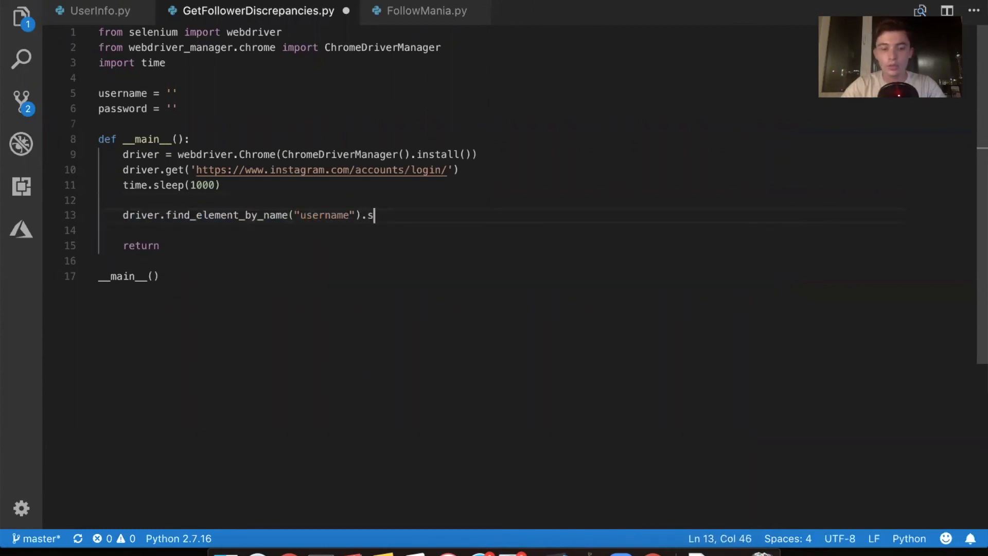
text(end_k)
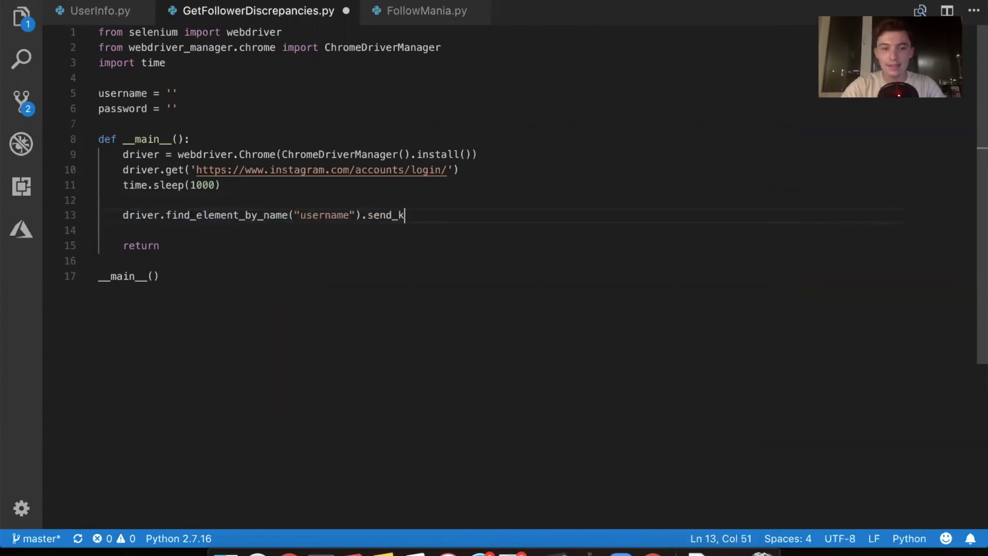
text(eys())
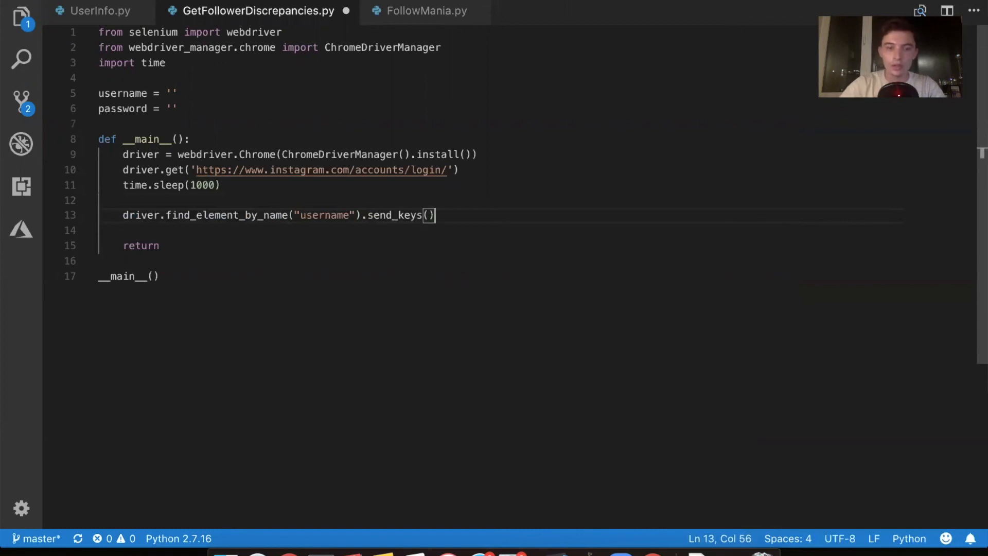
text(')
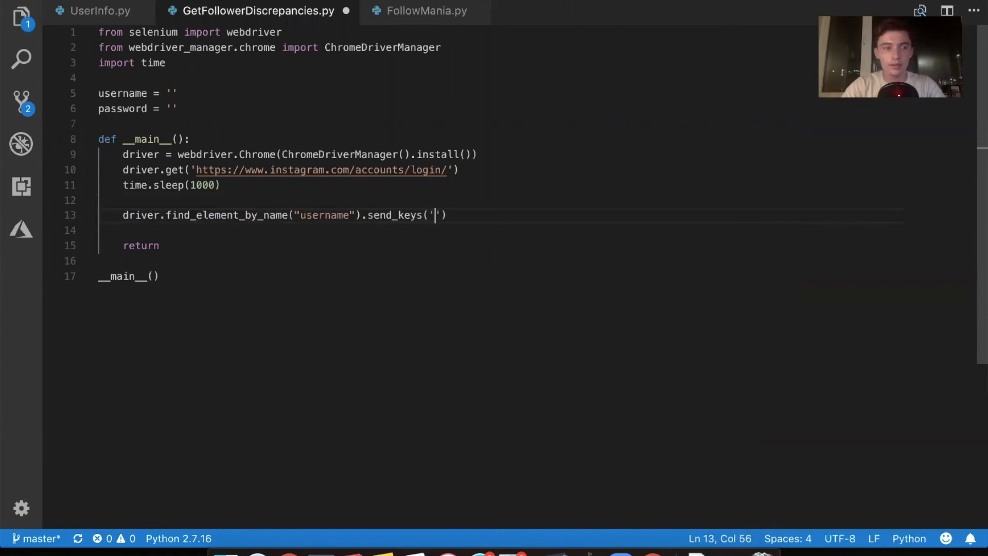
click(179, 109)
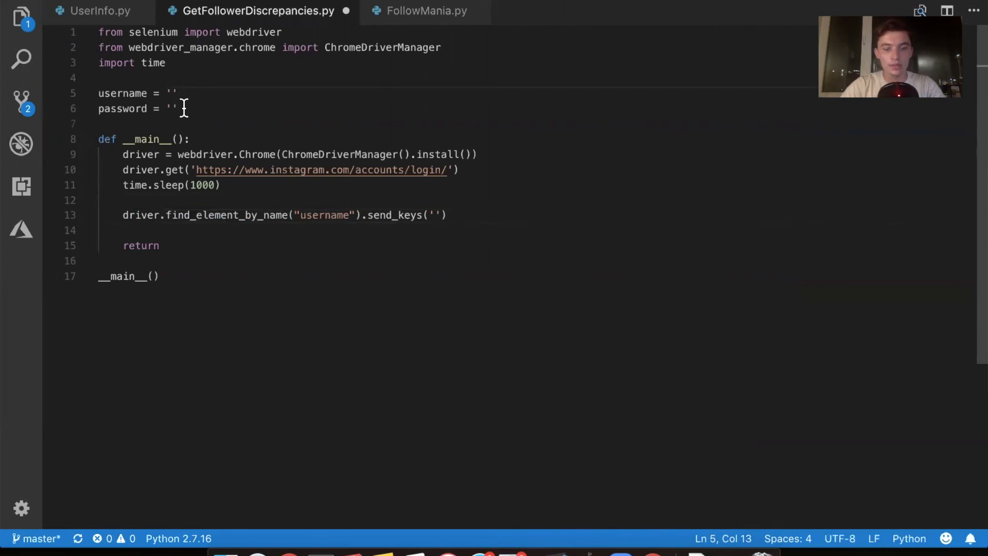
text(techinturn)
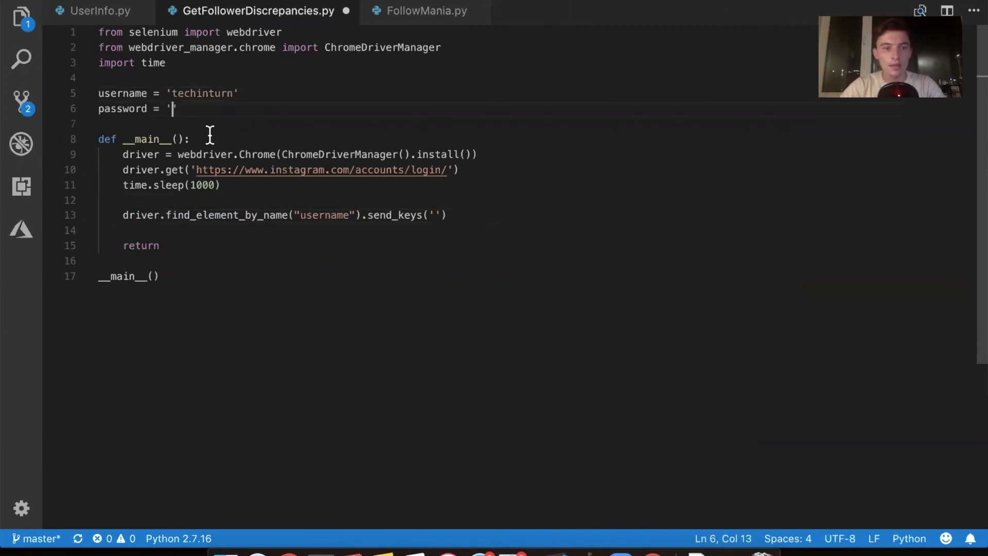
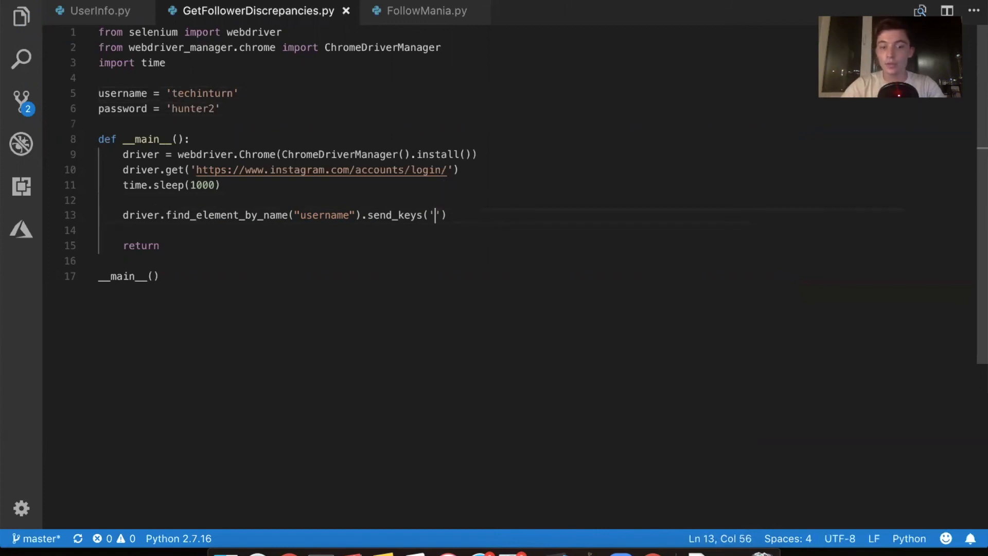
text(username)
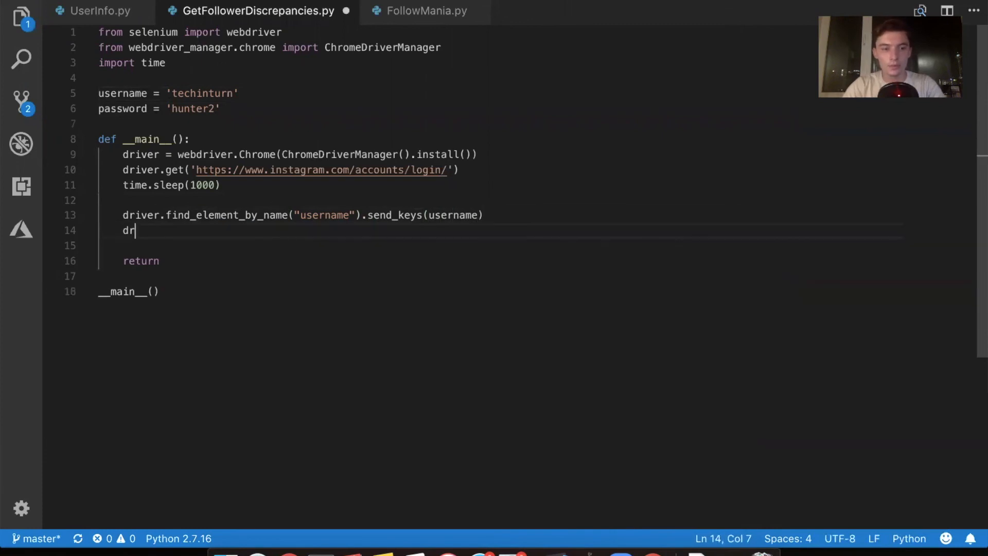
text(iver.find)
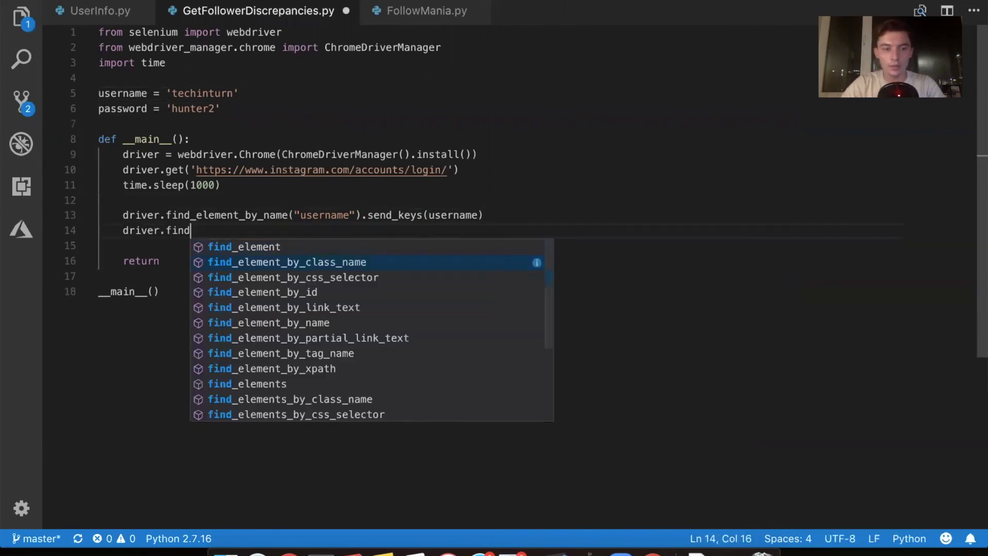